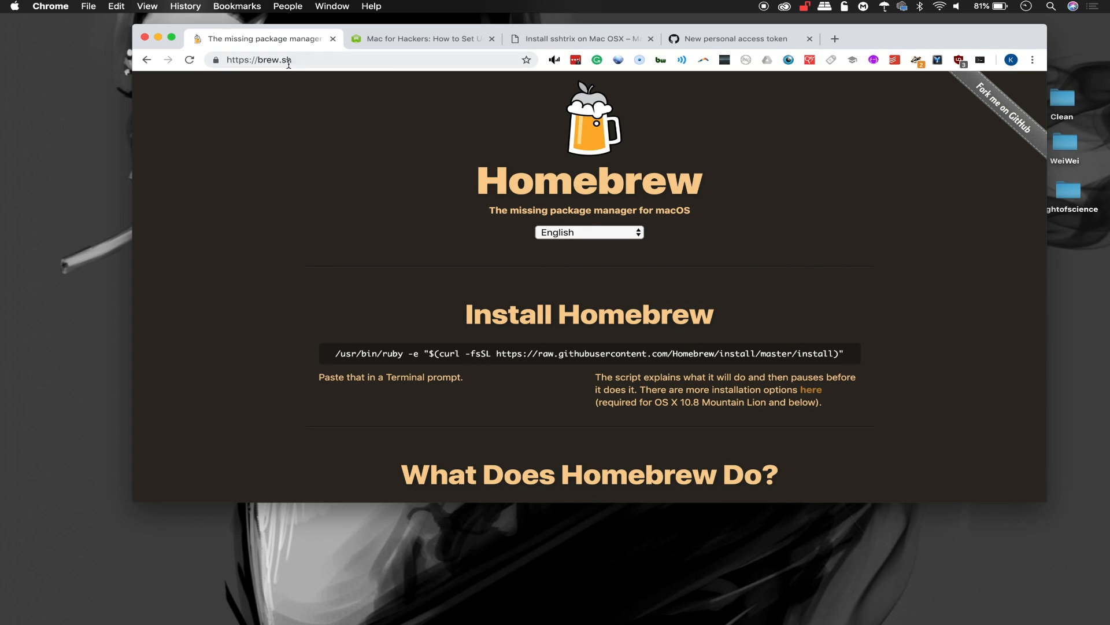
Select the whole one-line Ruby install command on the Homebrew page.
scroll("down", 3)
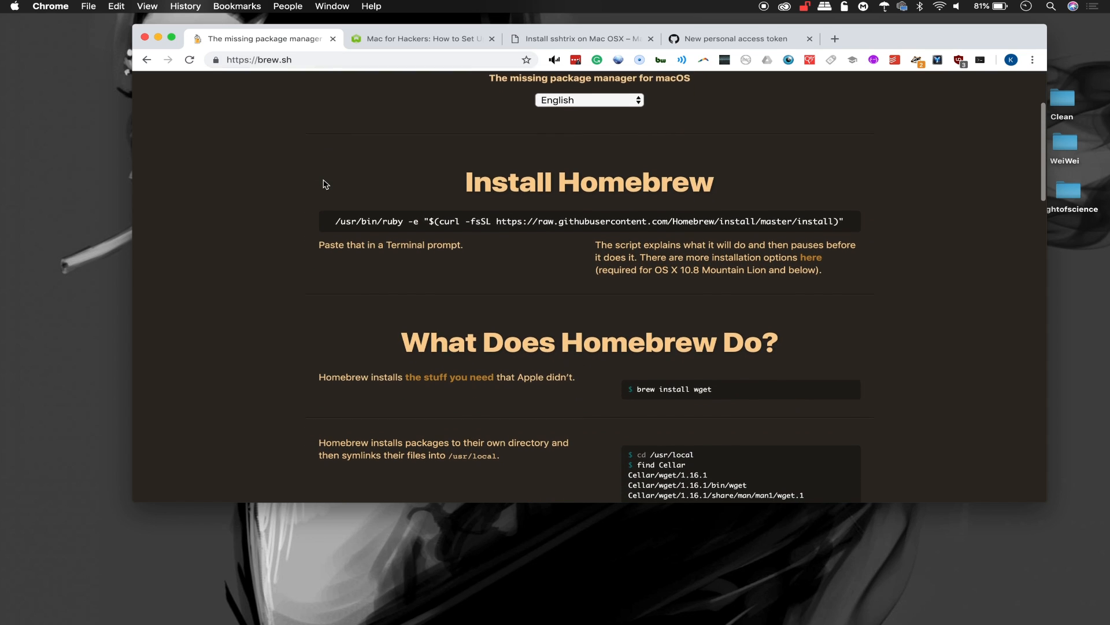
scroll("down", 3)
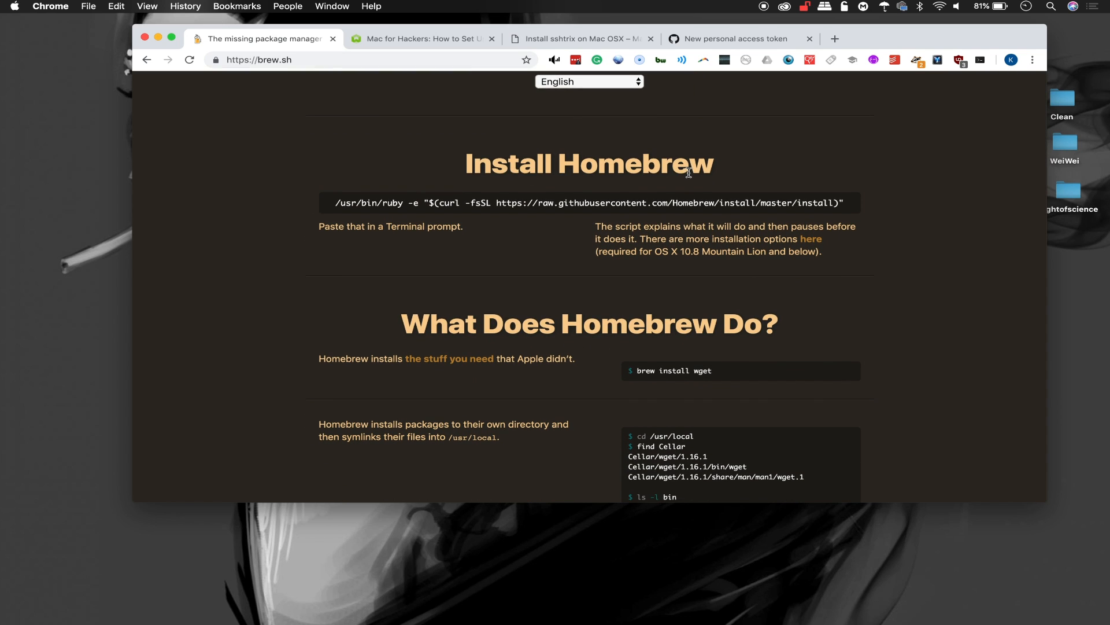
double_click(508, 203)
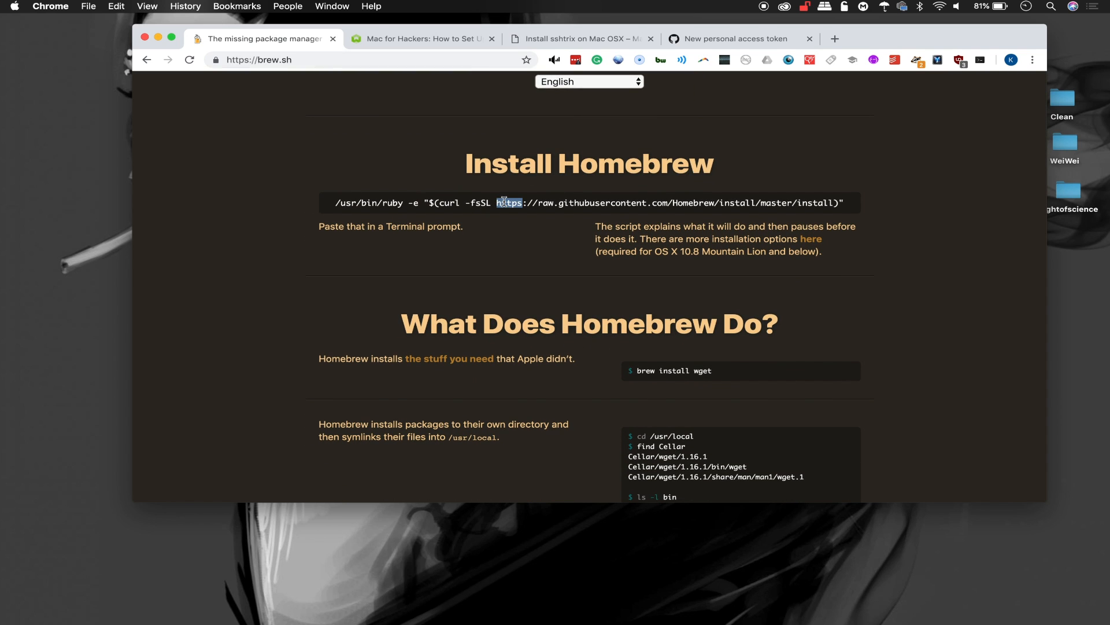
triple_click(588, 203)
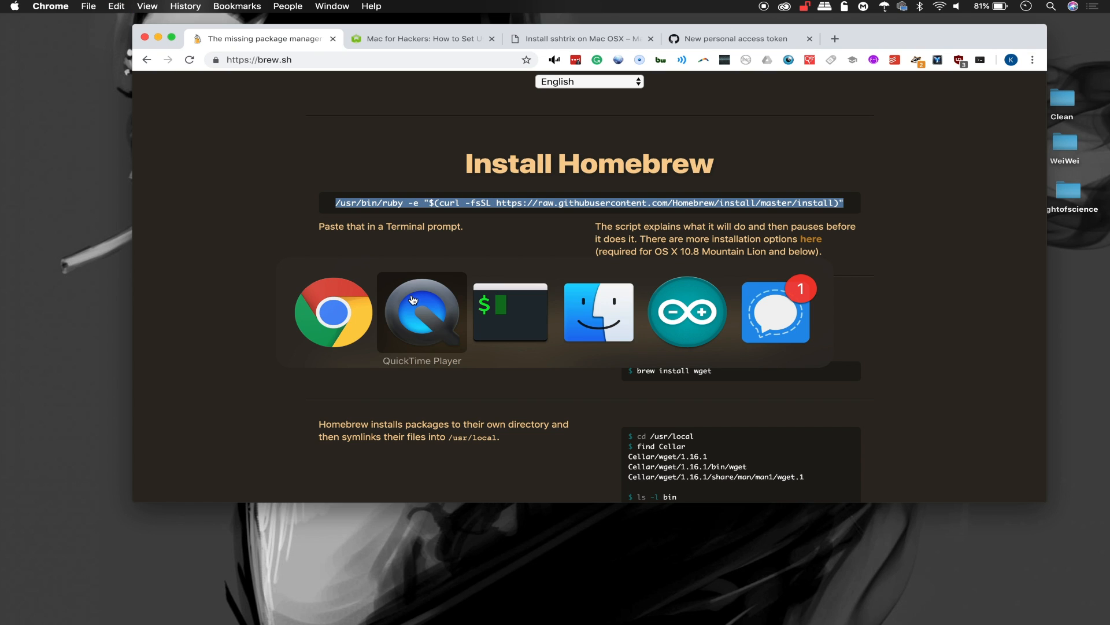
Run the pasted Homebrew install command in iTerm2 and confirm to continue.
left_click(509, 311)
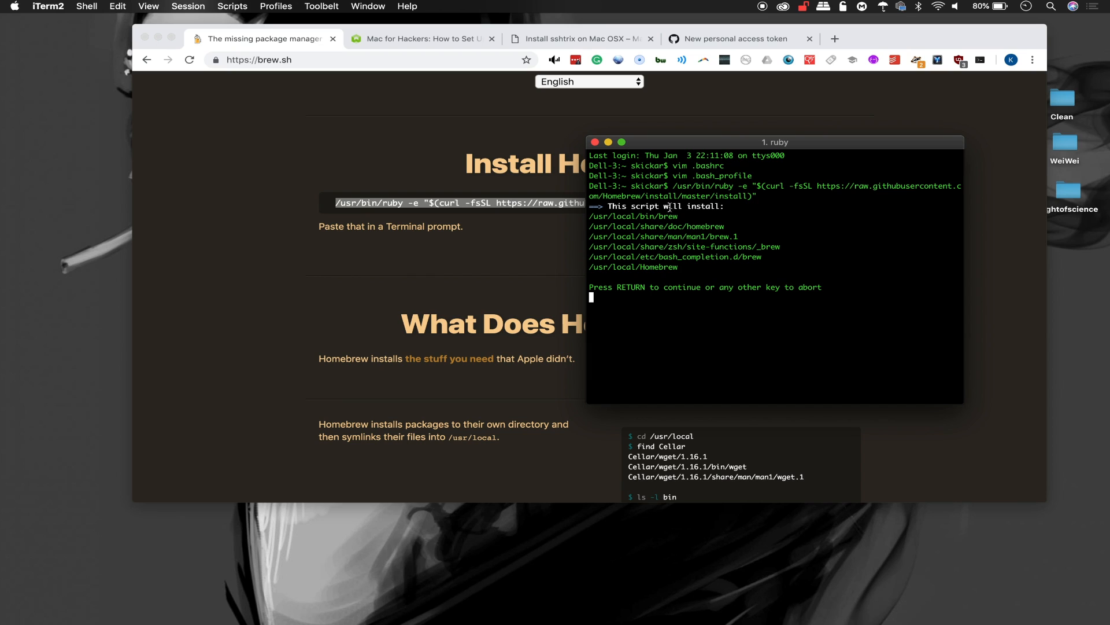
mouse_move(652, 305)
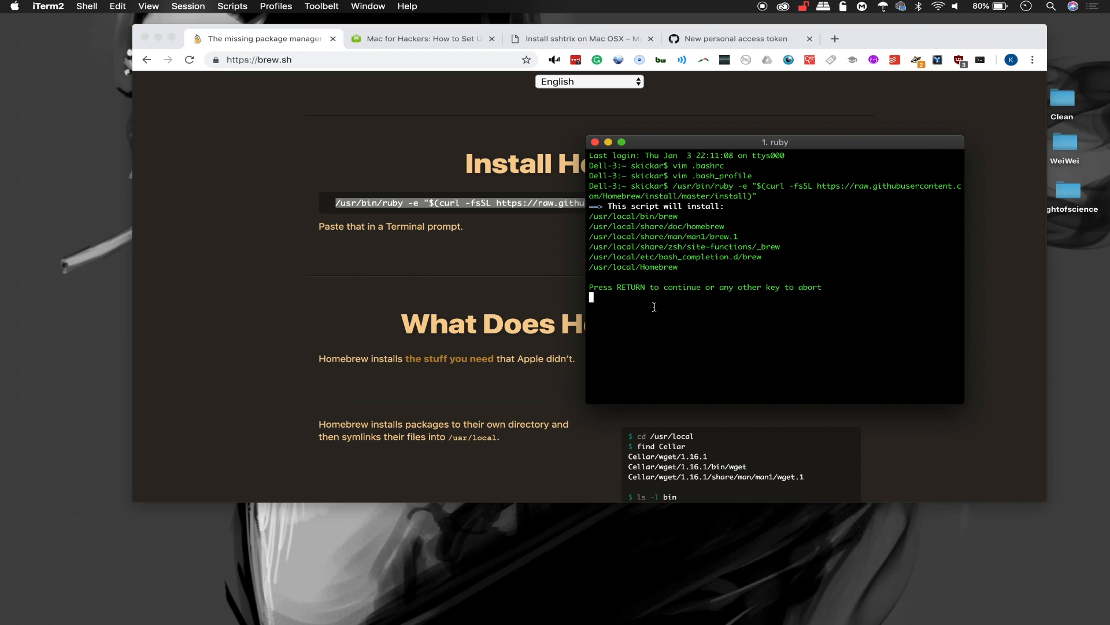
key("Return")
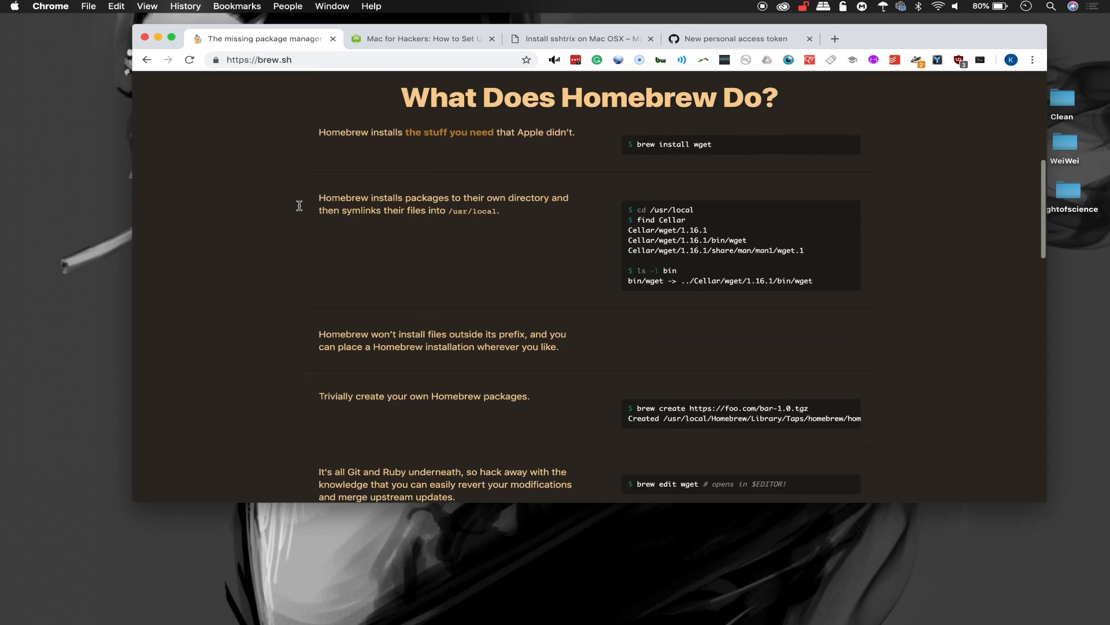
scroll("down", 3)
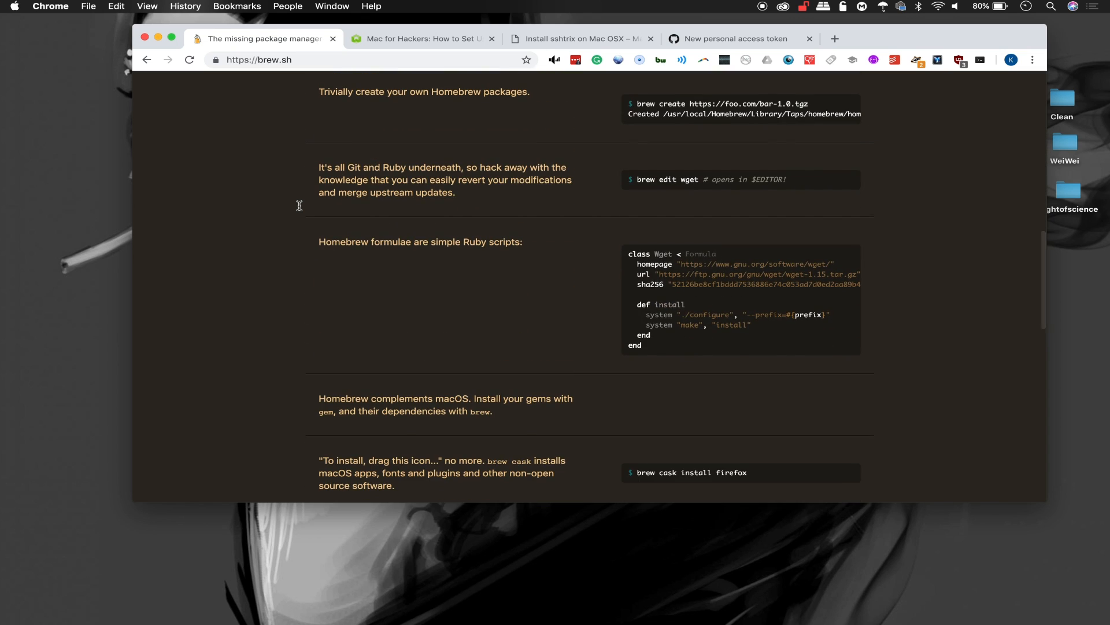
scroll("down", 3)
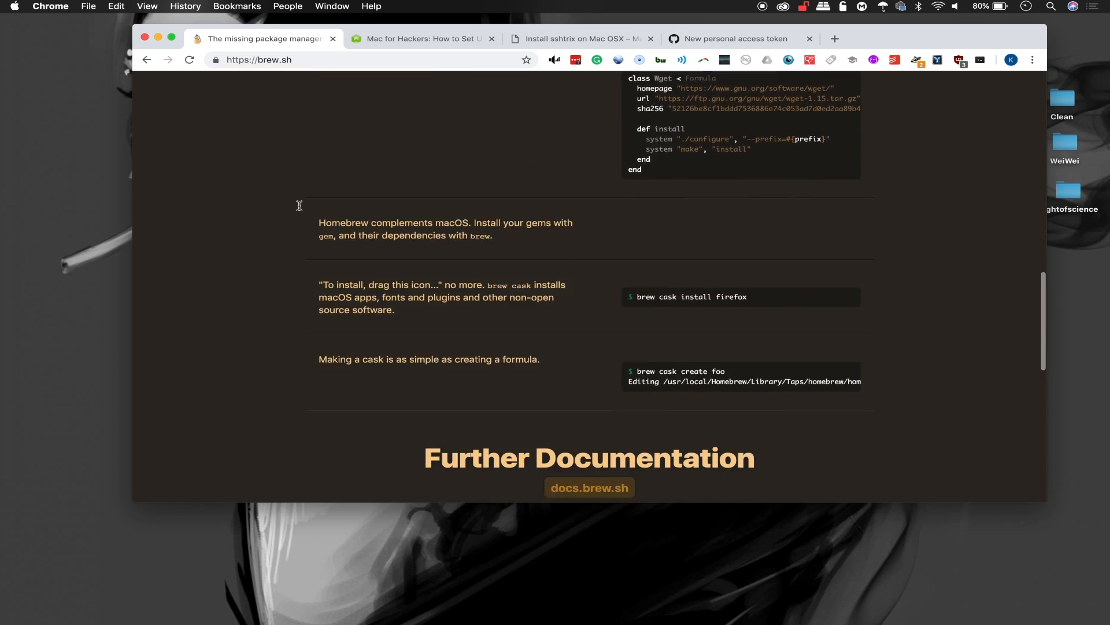
scroll("down", 3)
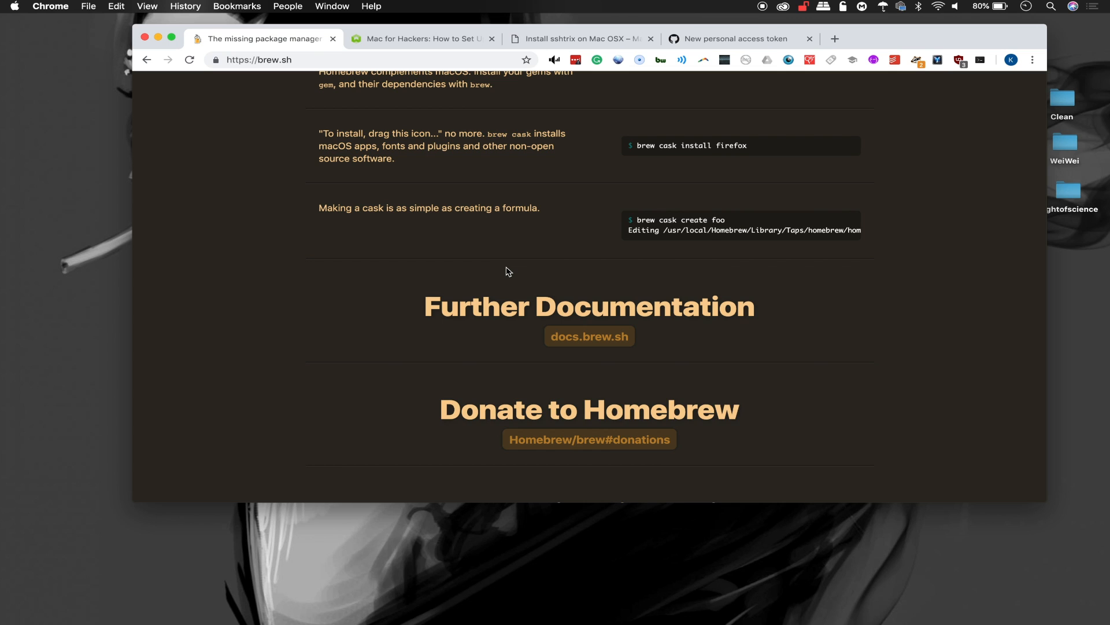
scroll("up", 3)
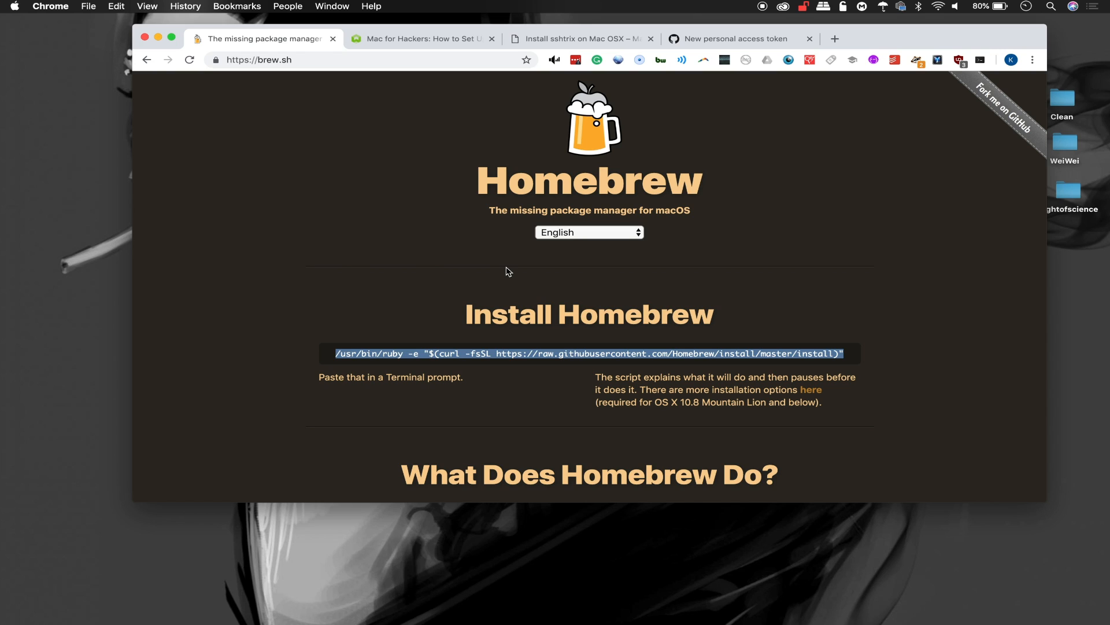
mouse_move(567, 66)
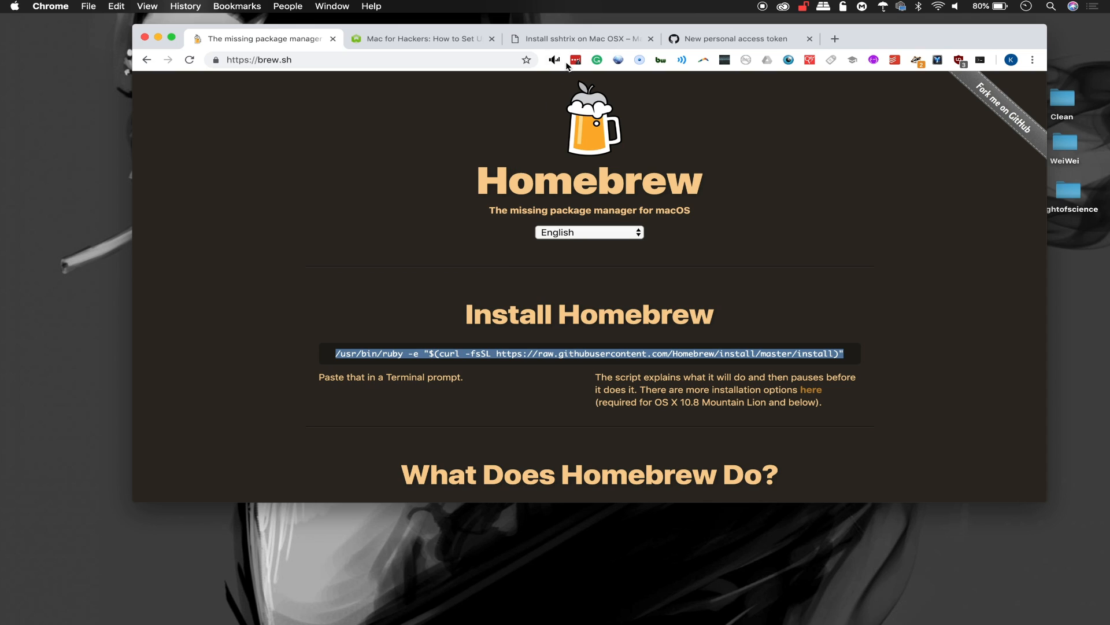
mouse_move(276, 255)
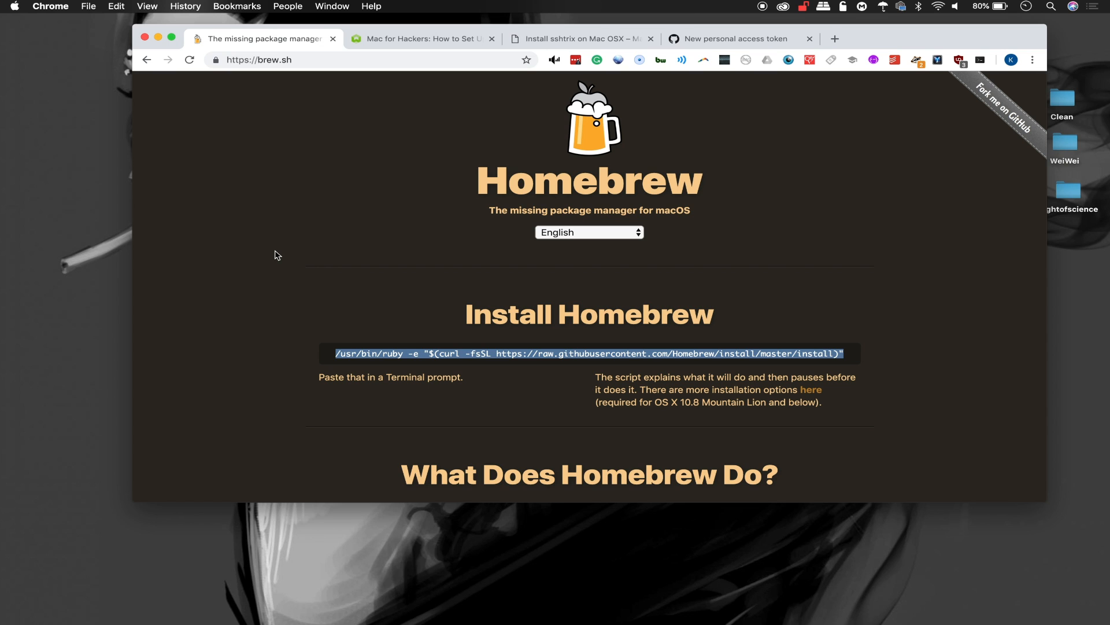
scroll("down", 3)
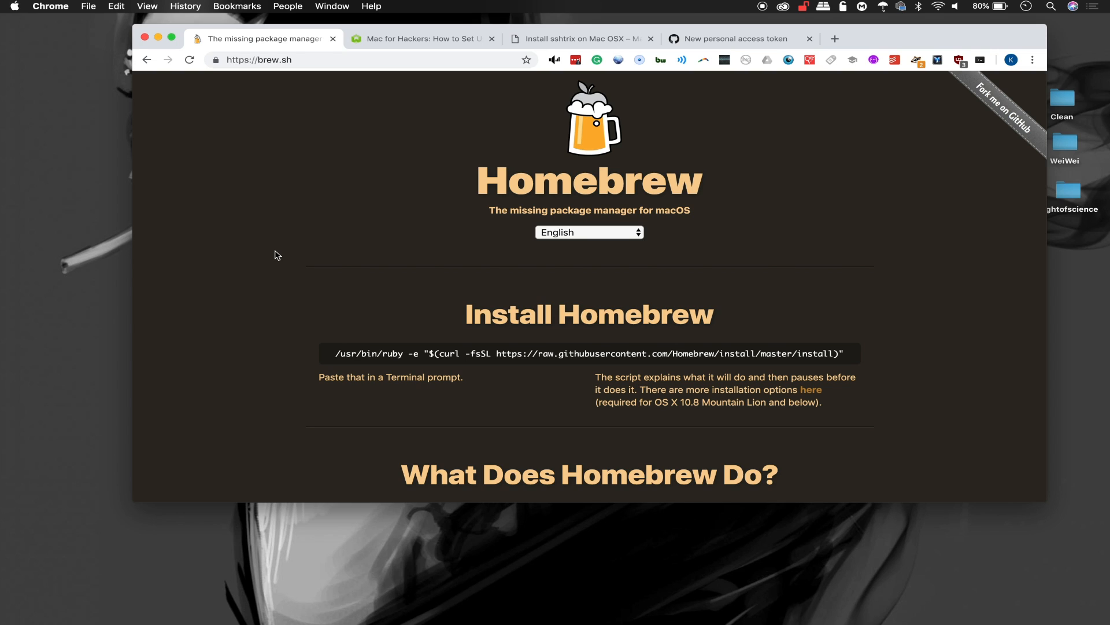
mouse_move(177, 299)
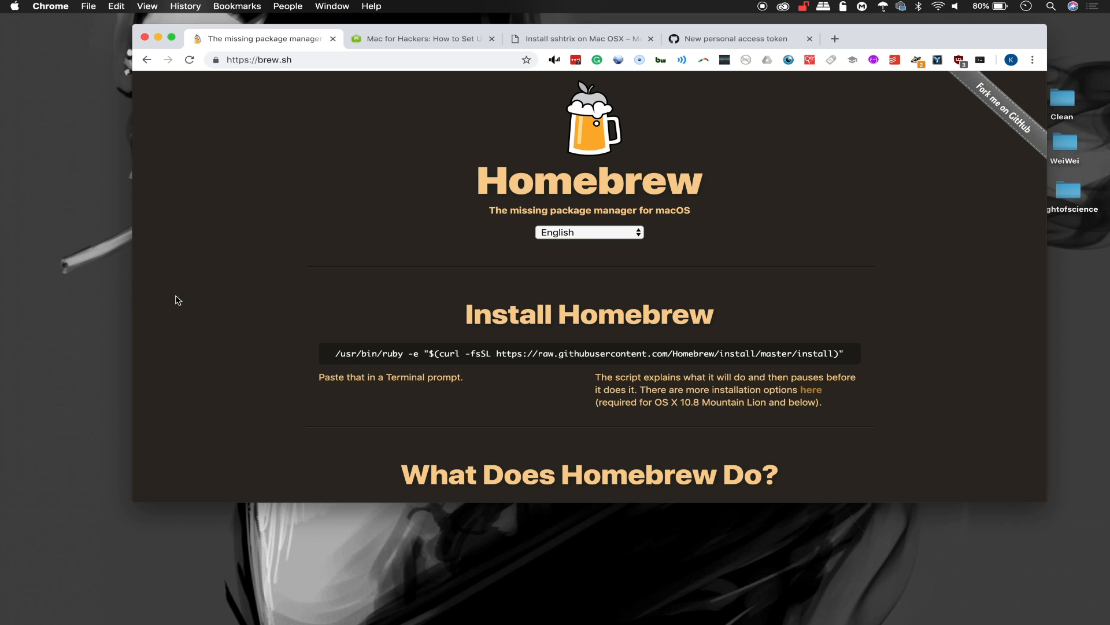
mouse_move(190, 337)
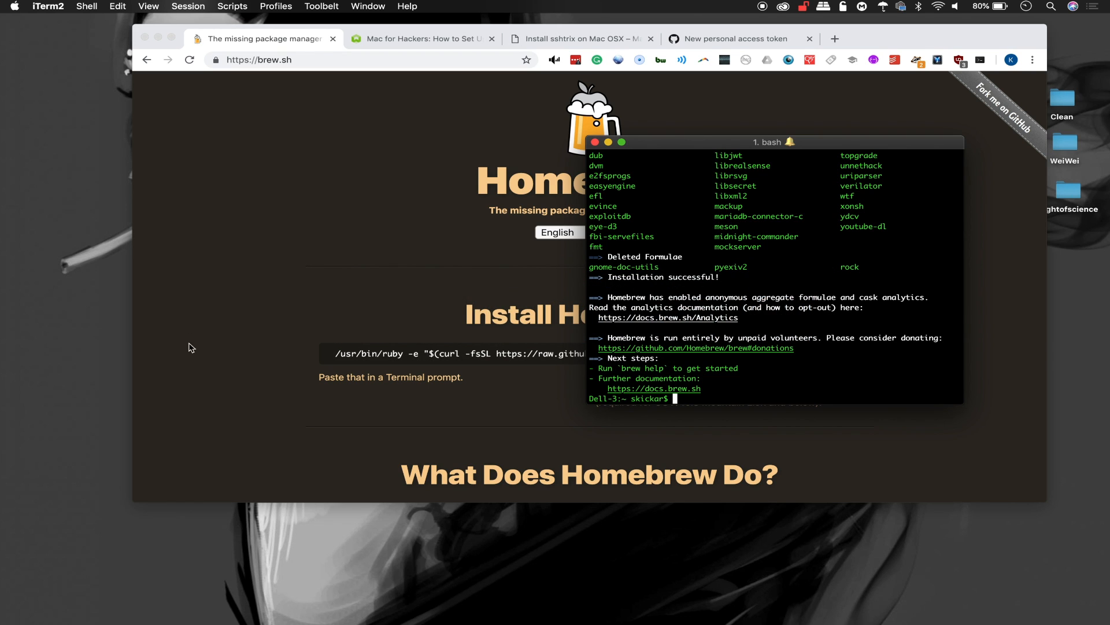
mouse_move(374, 352)
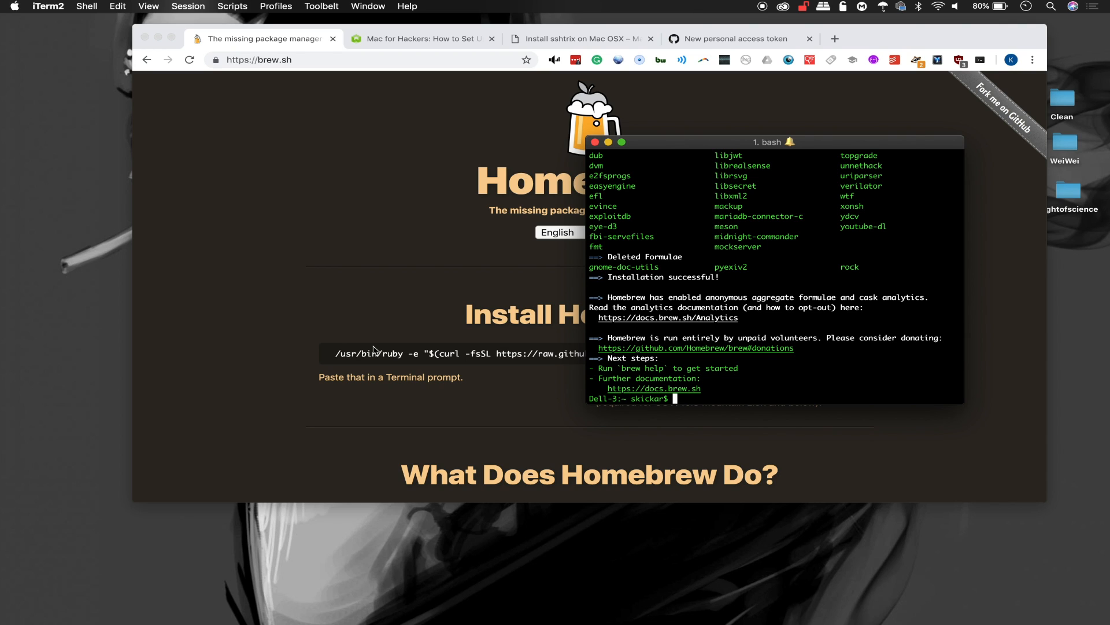
mouse_move(582, 272)
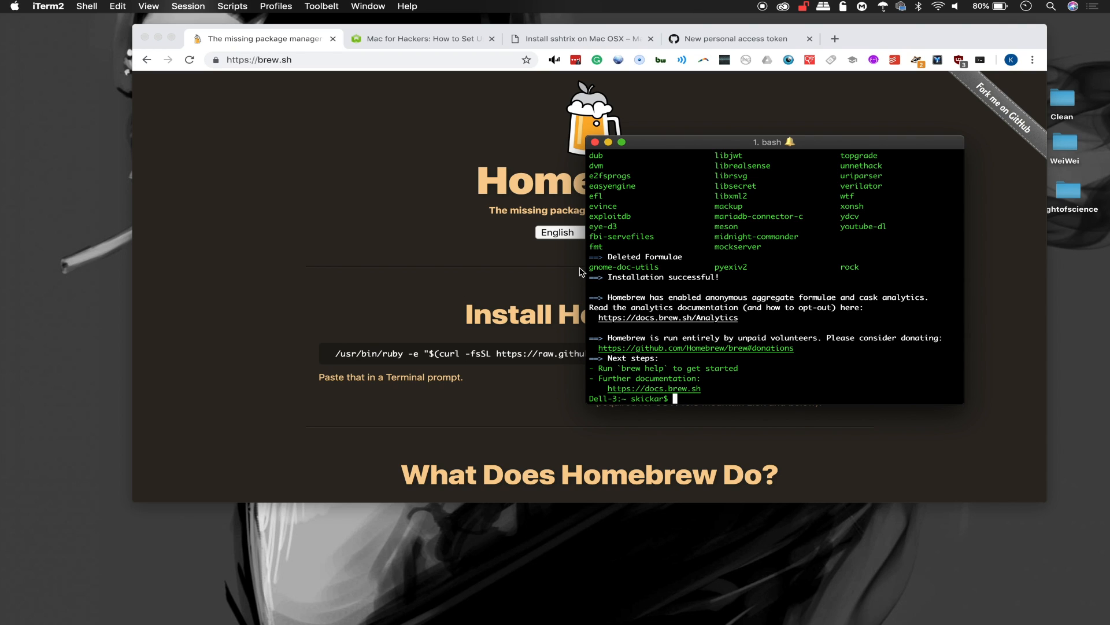
mouse_move(703, 278)
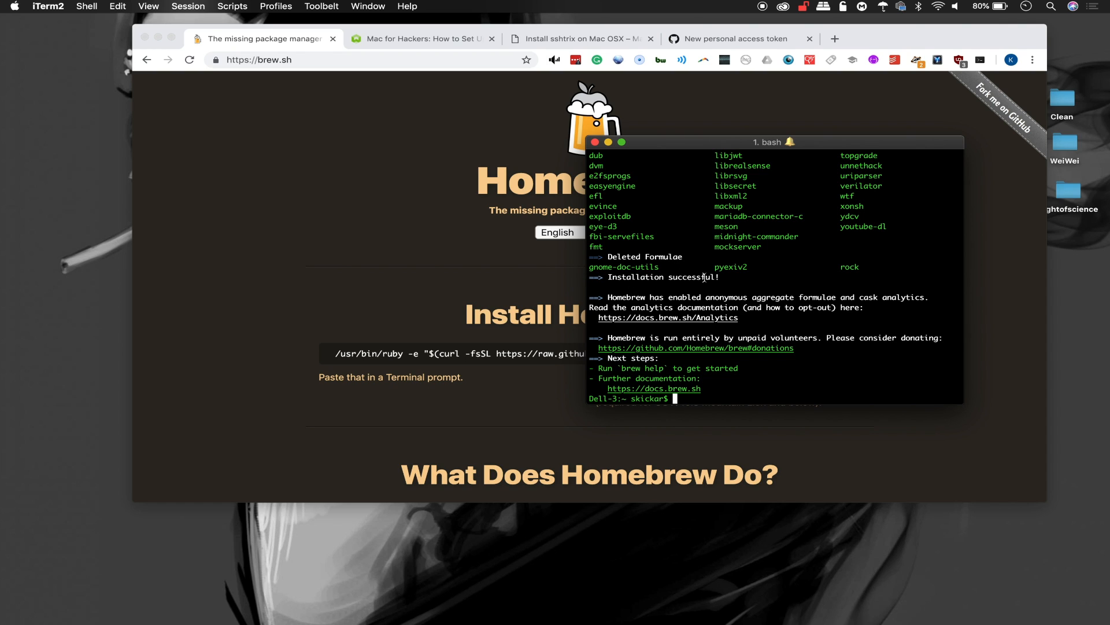
mouse_move(638, 380)
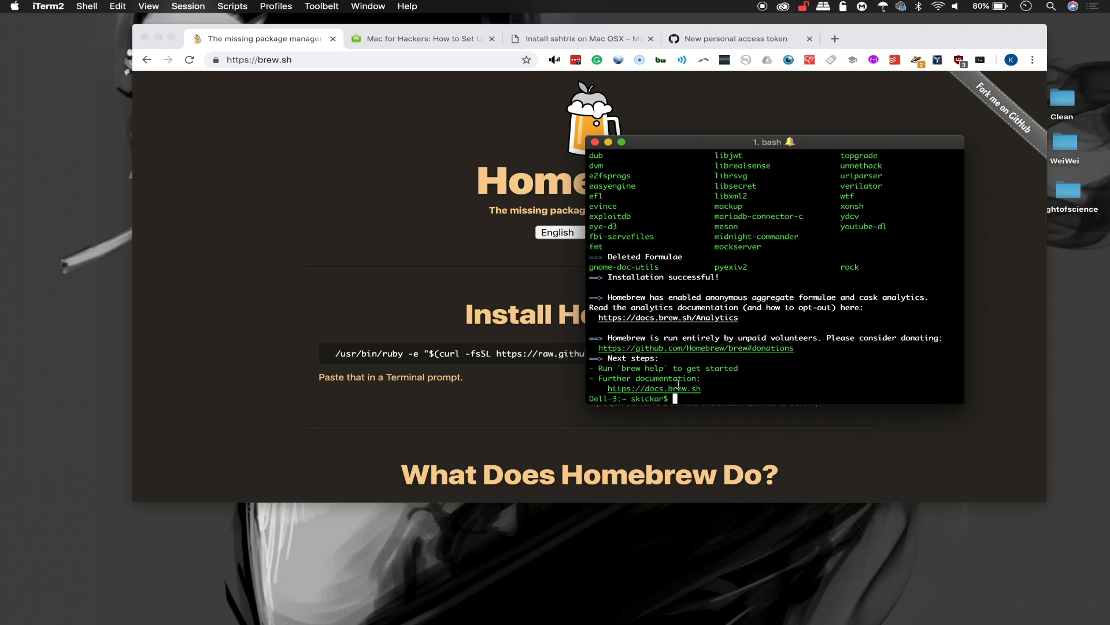
Run brew help after the Homebrew installation completes.
type("brew help")
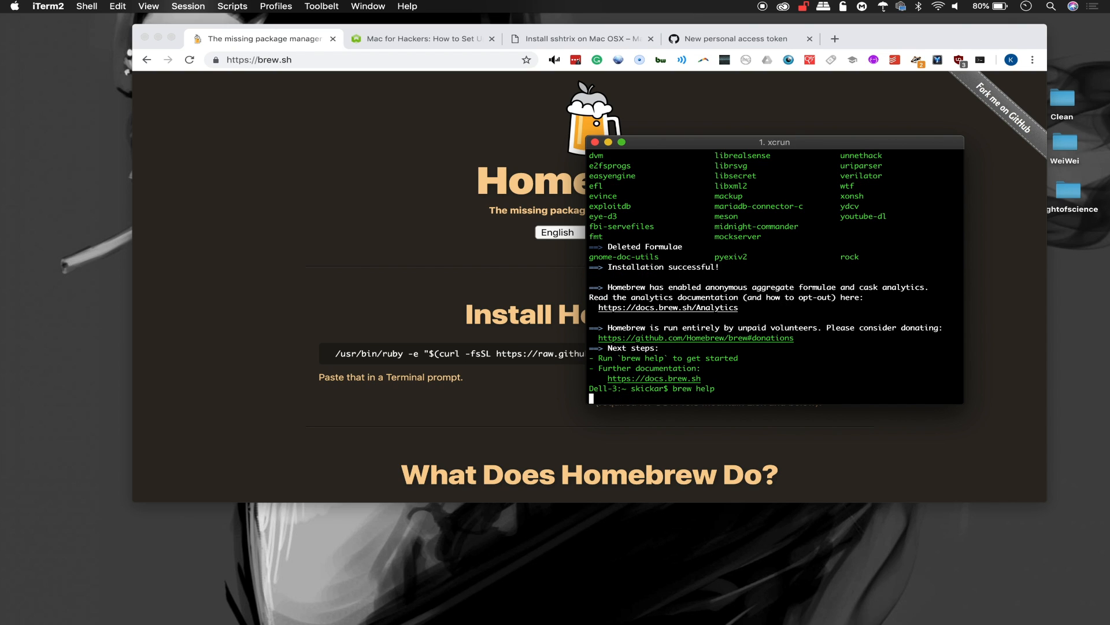
key("Return")
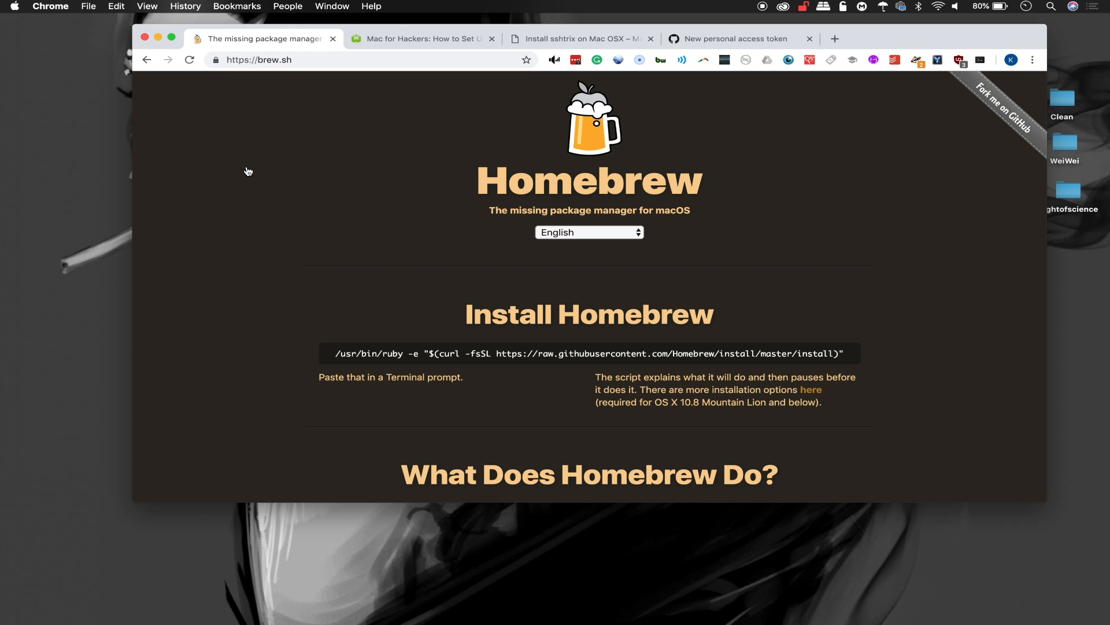
mouse_move(687, 22)
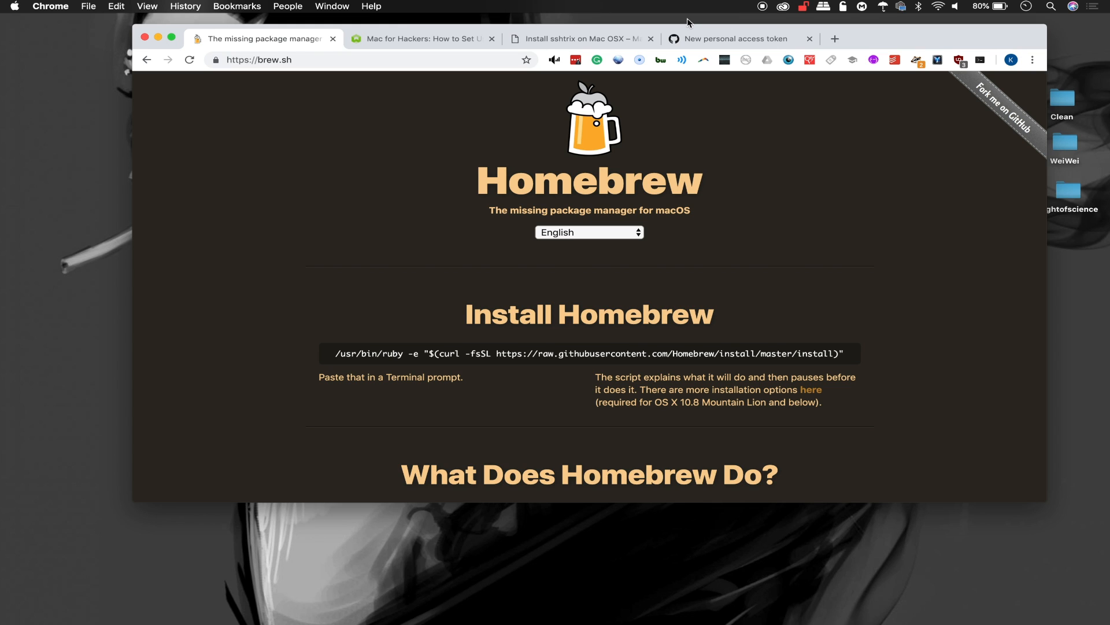
Describe the new GitHub personal access token as 'homebrew'.
left_click(735, 38)
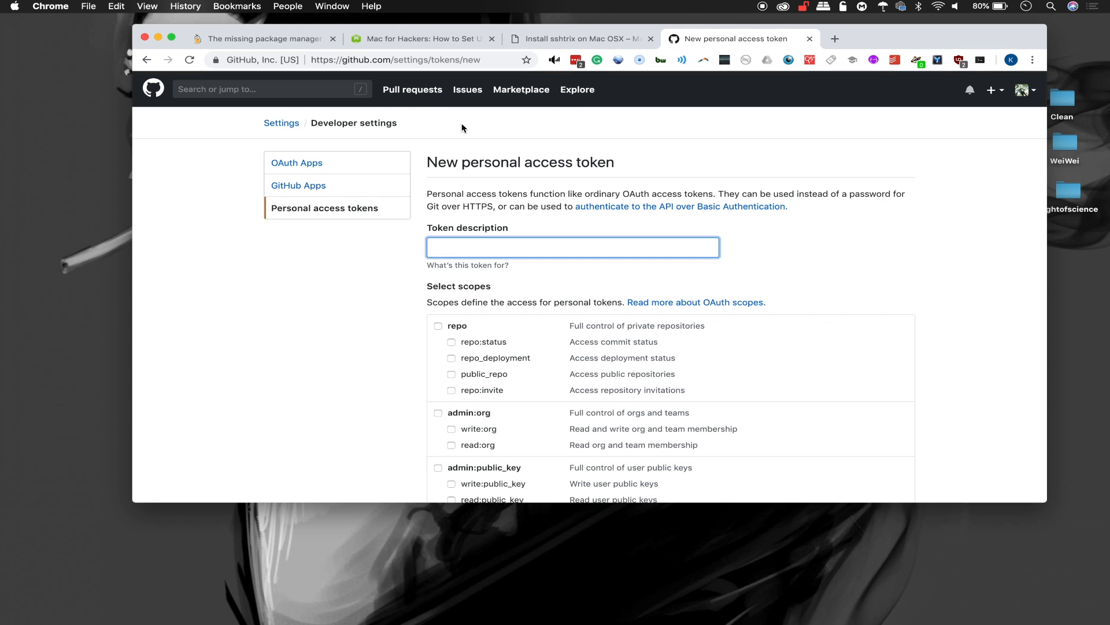
mouse_move(540, 160)
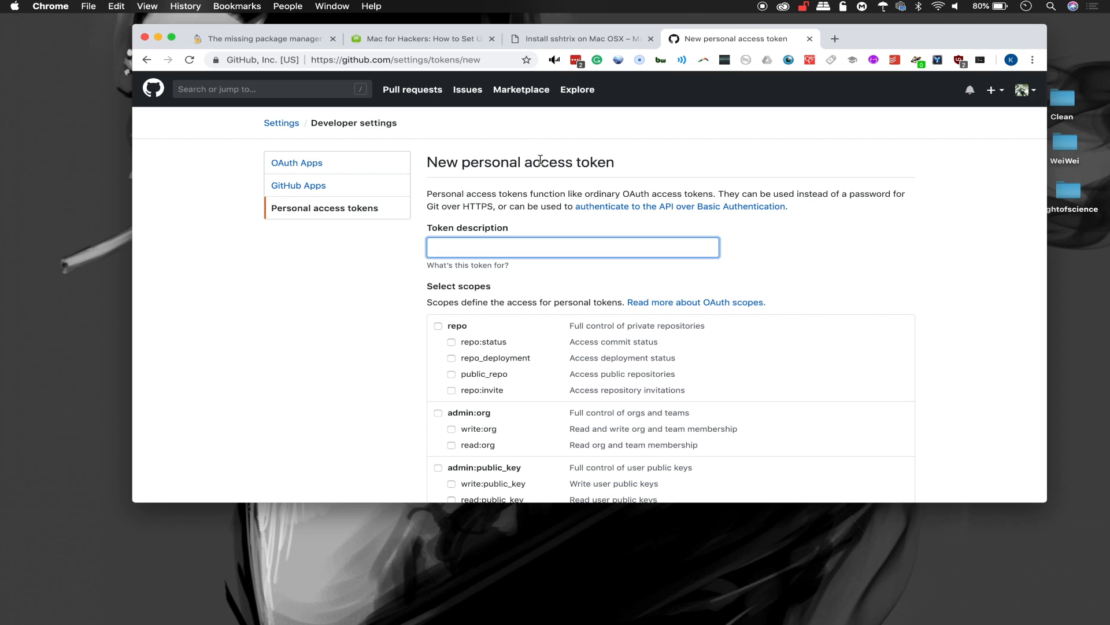
mouse_move(617, 263)
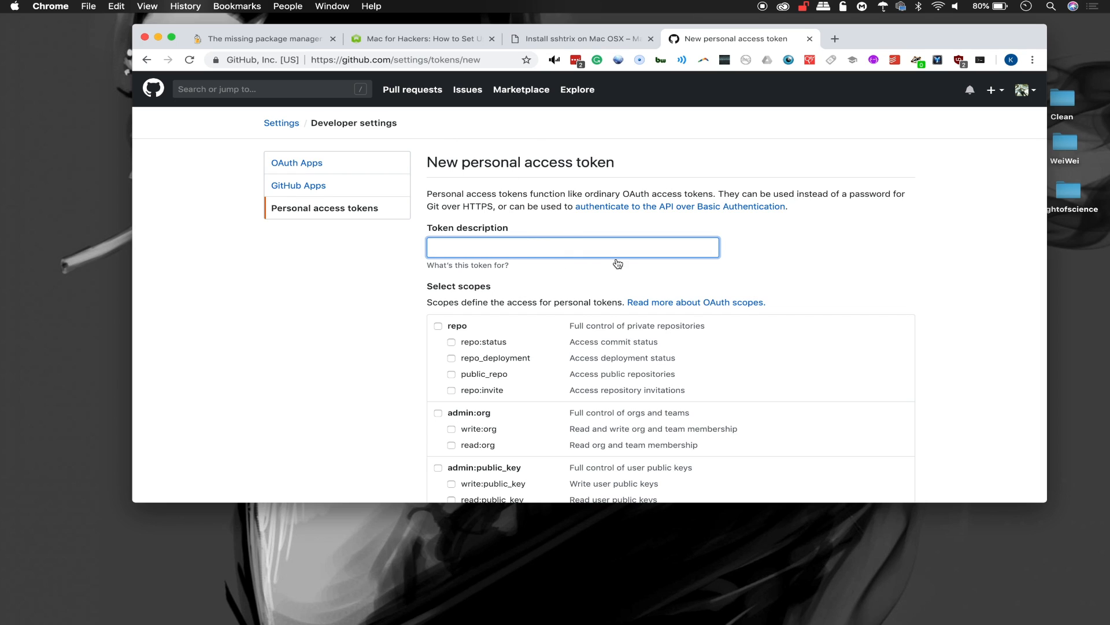
left_click(572, 248)
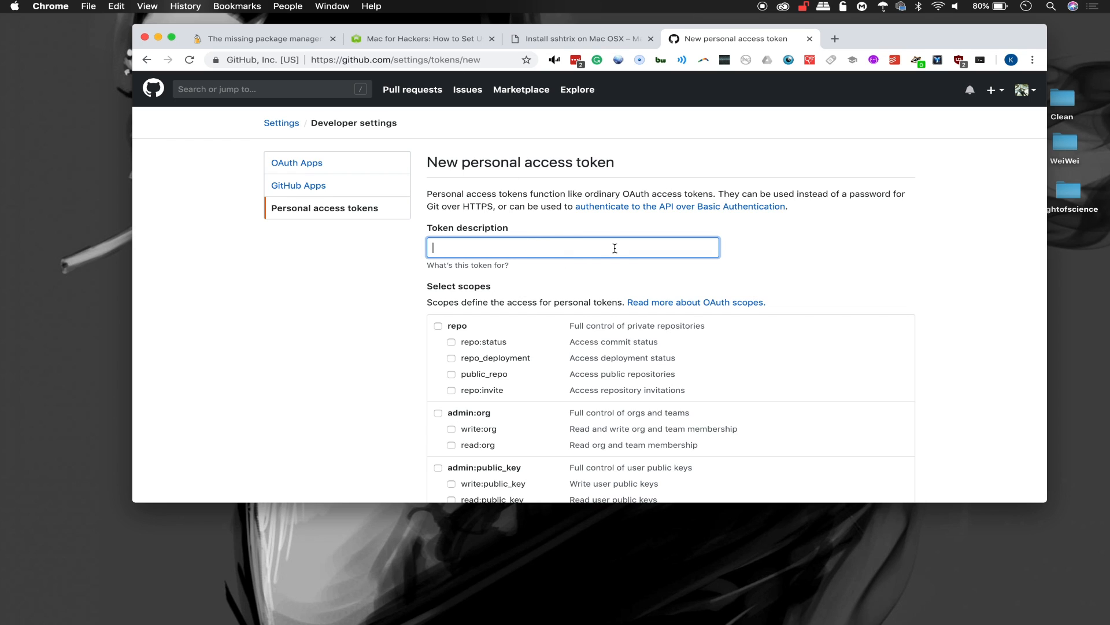
type("h")
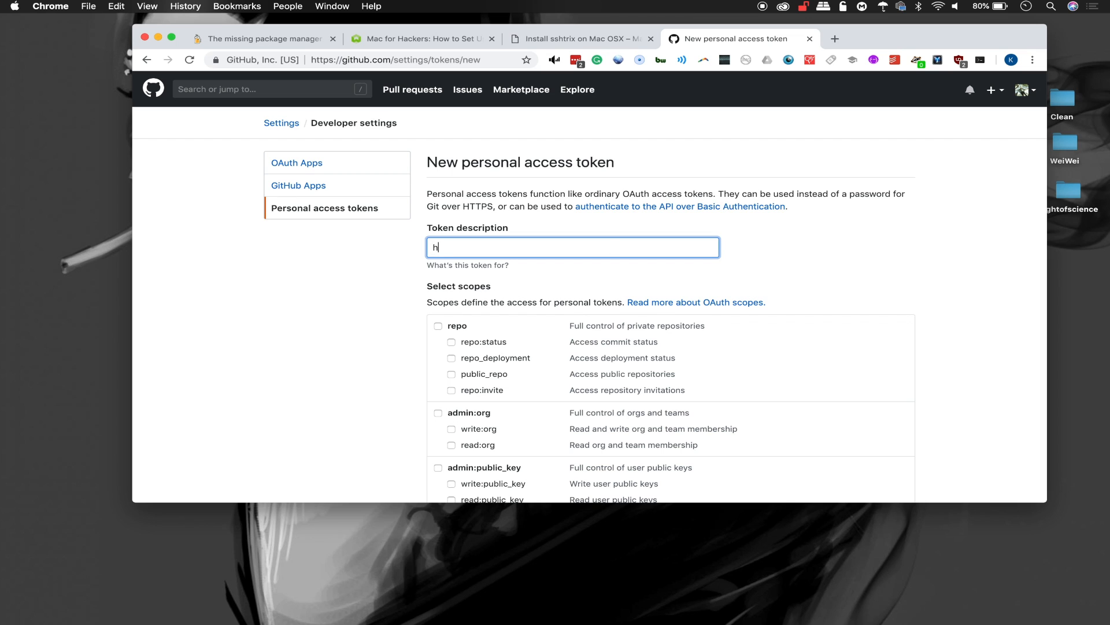
type("omebrew")
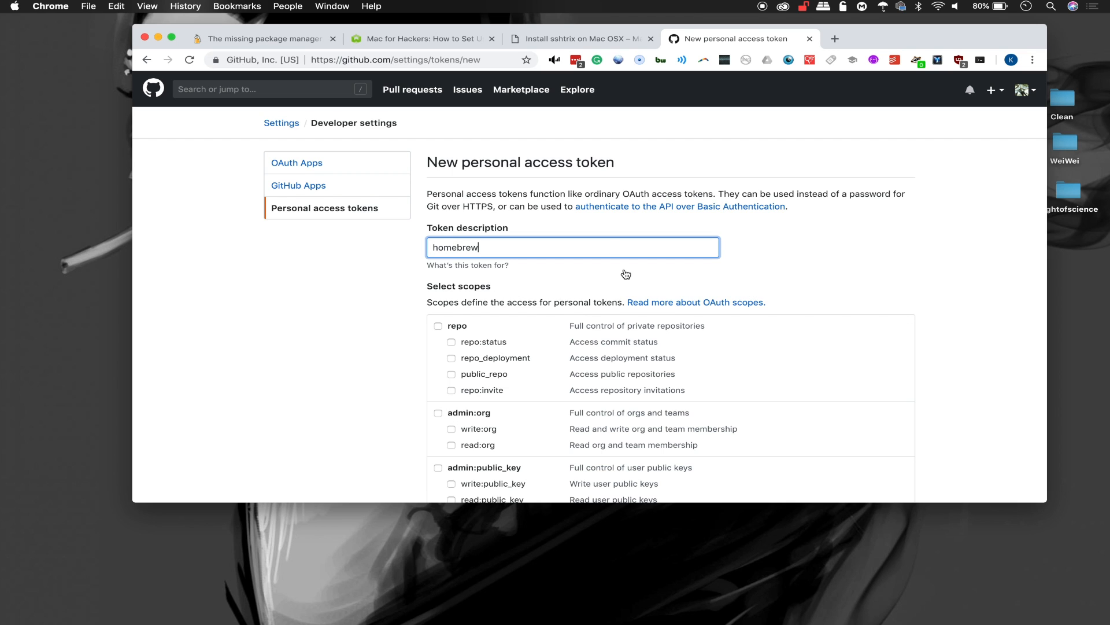
Generate the token, select its value for copying and return to the Null Byte guide.
scroll("down", 3)
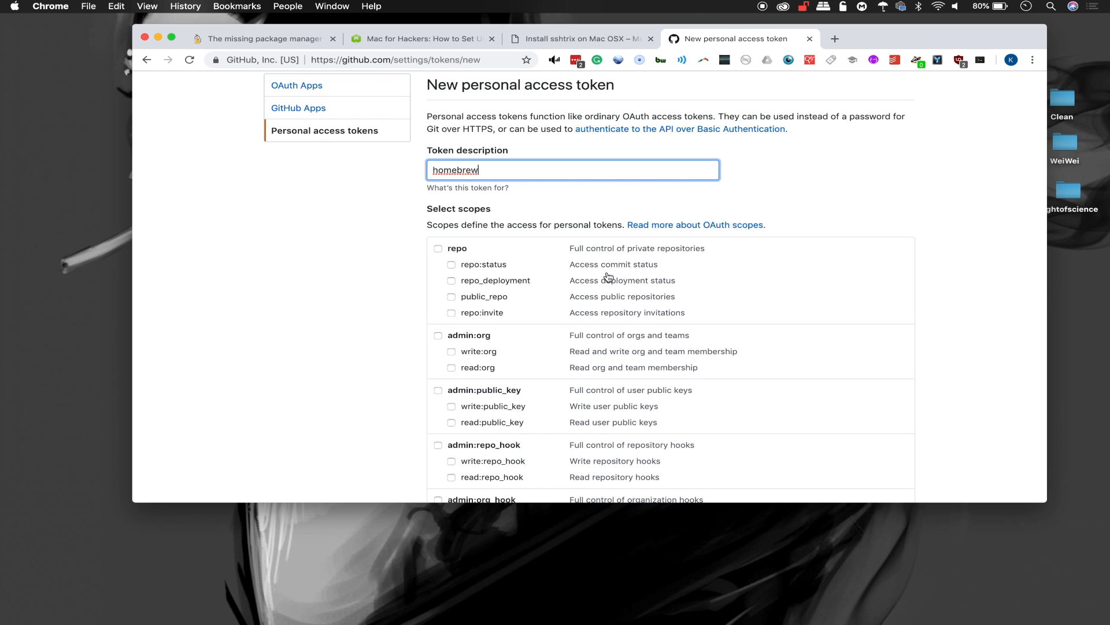
scroll("down", 3)
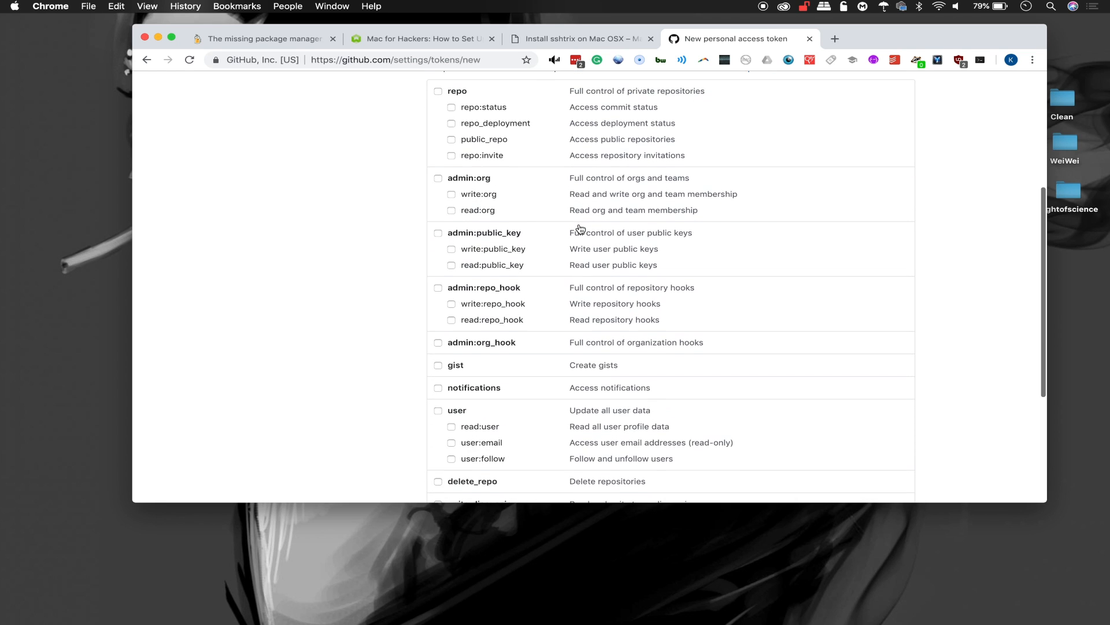
scroll("down", 3)
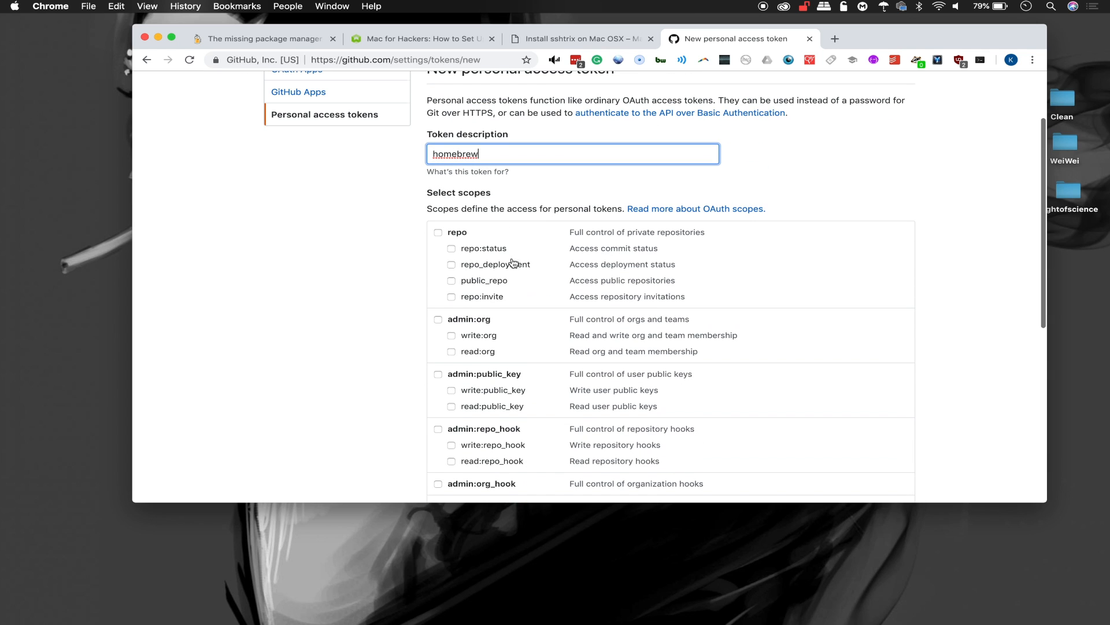
scroll("down", 3)
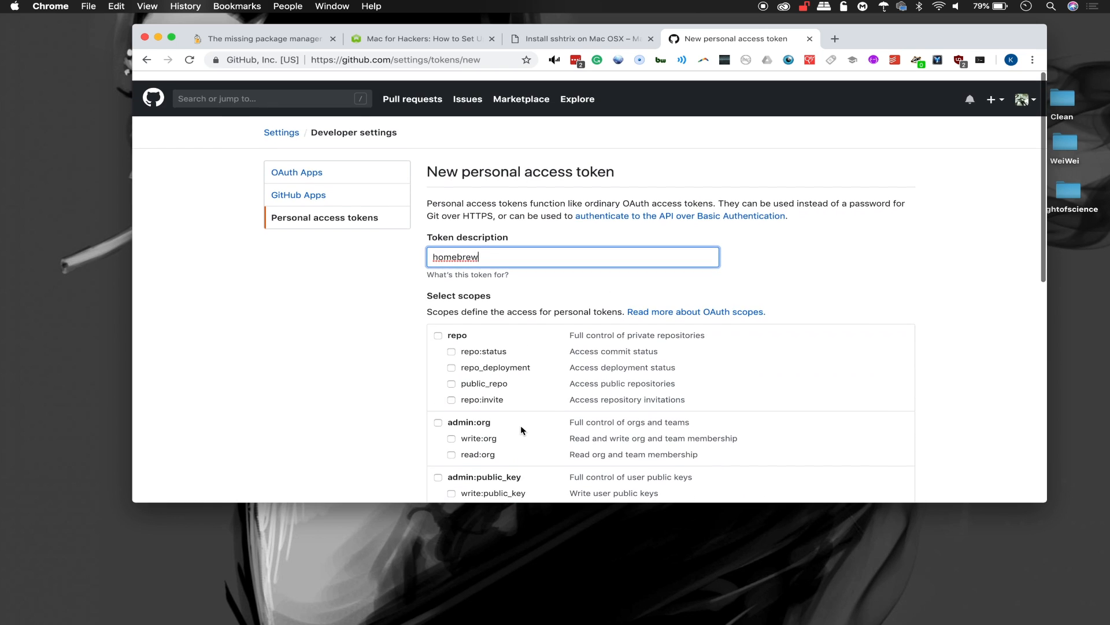
scroll("down", 3)
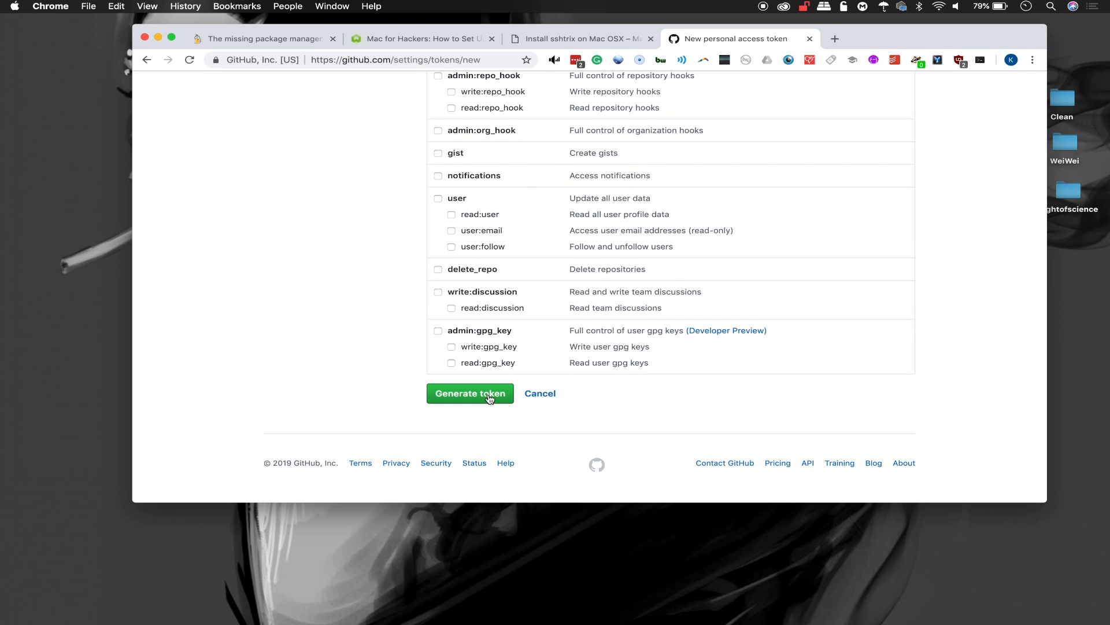
left_click(470, 393)
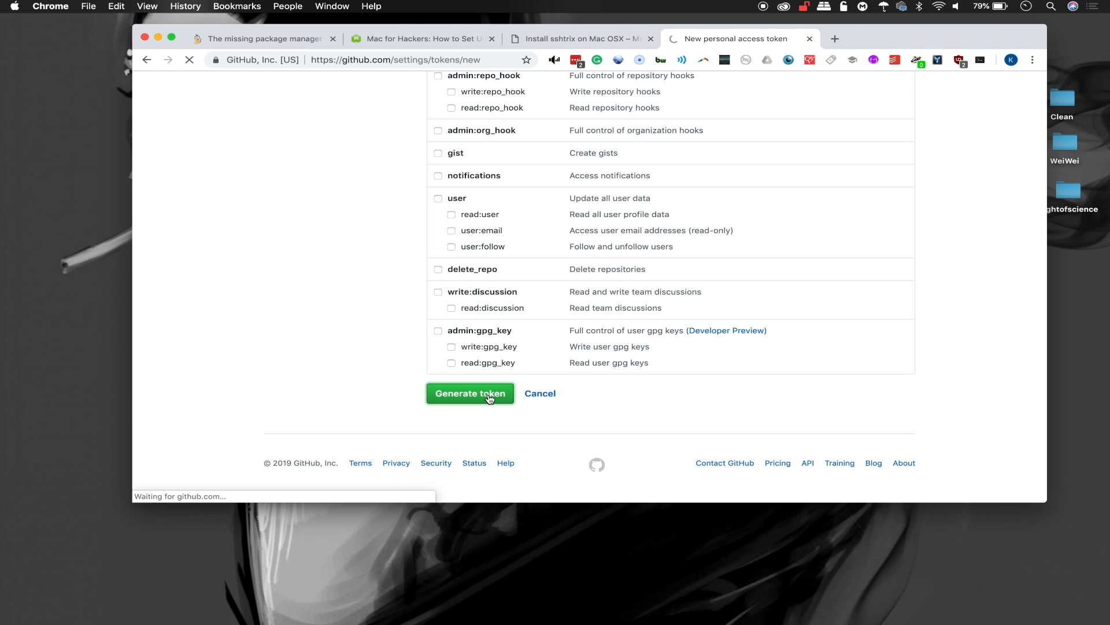
left_click(469, 393)
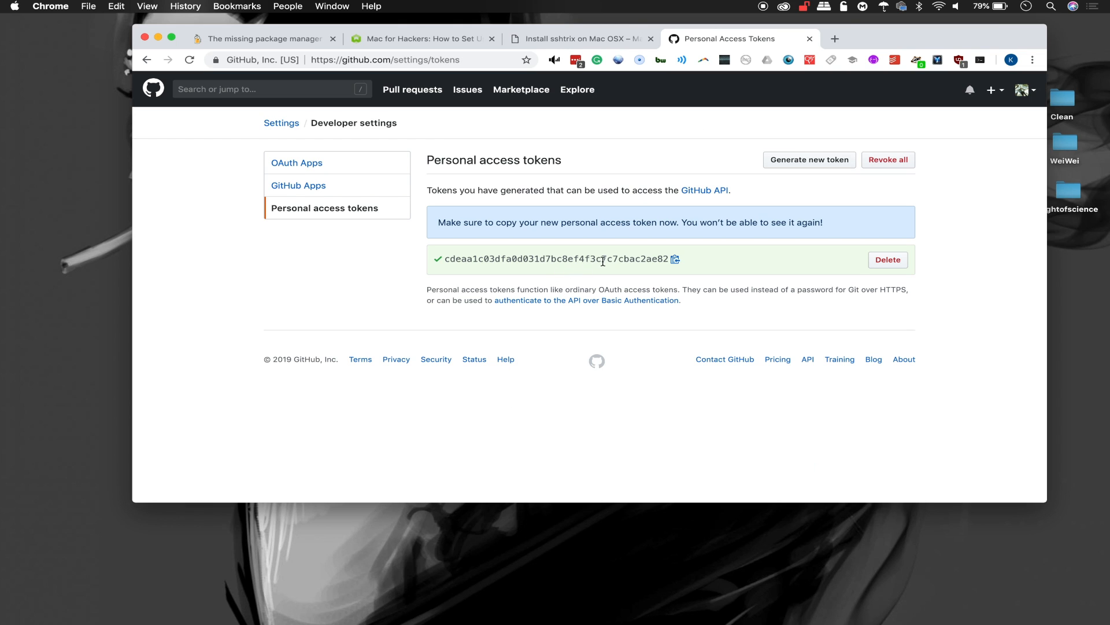
double_click(555, 258)
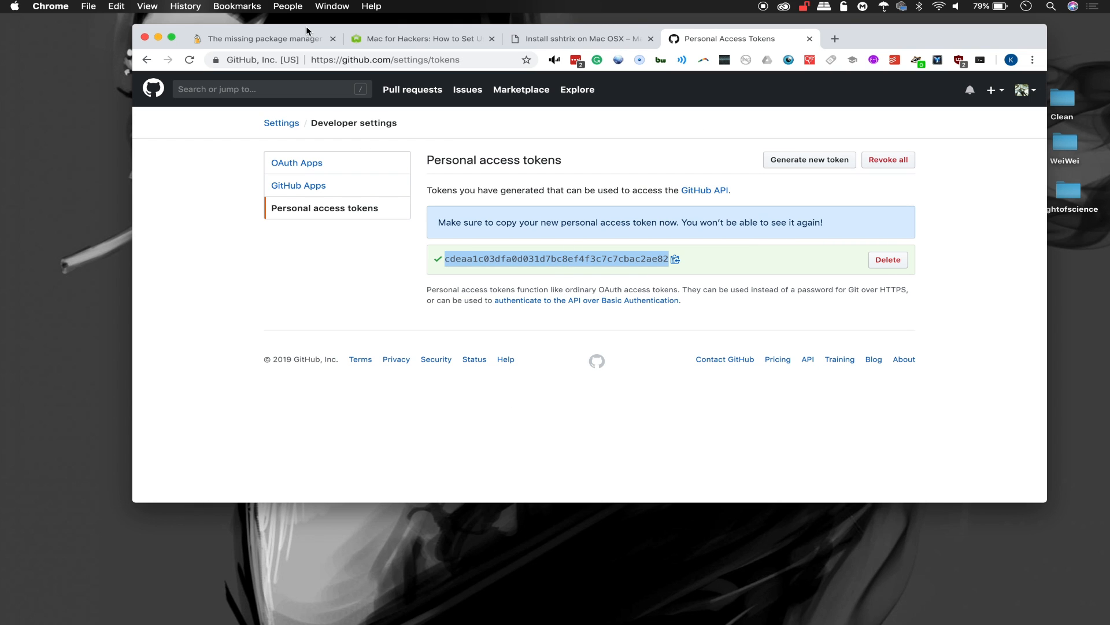
left_click(419, 38)
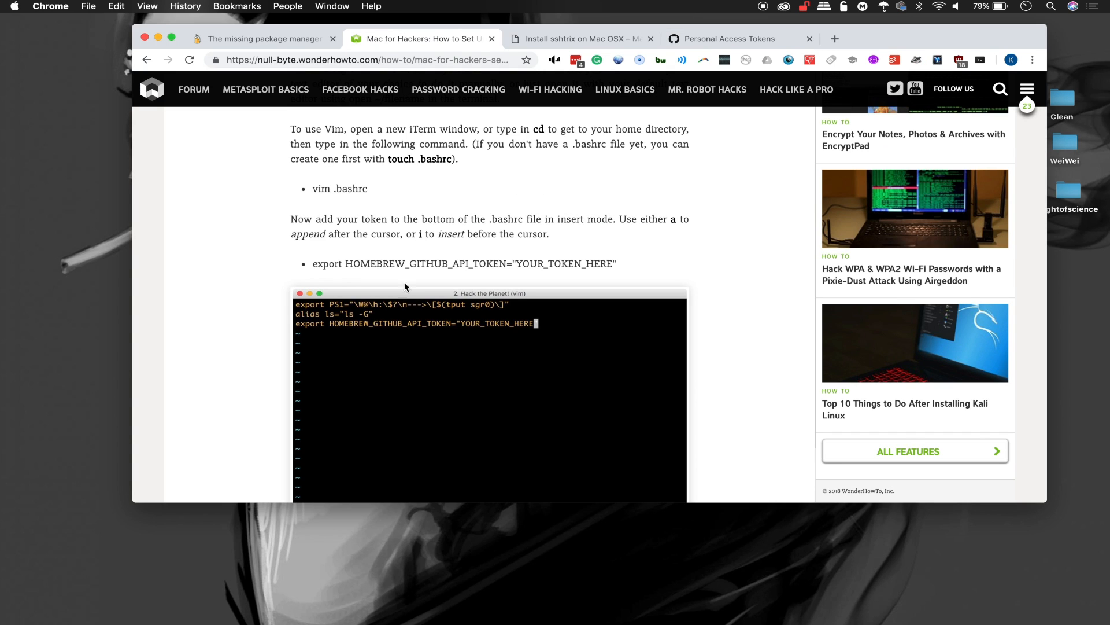
Select the guide's export HOMEBREW_GITHUB_API_TOKEN line for copying.
double_click(374, 264)
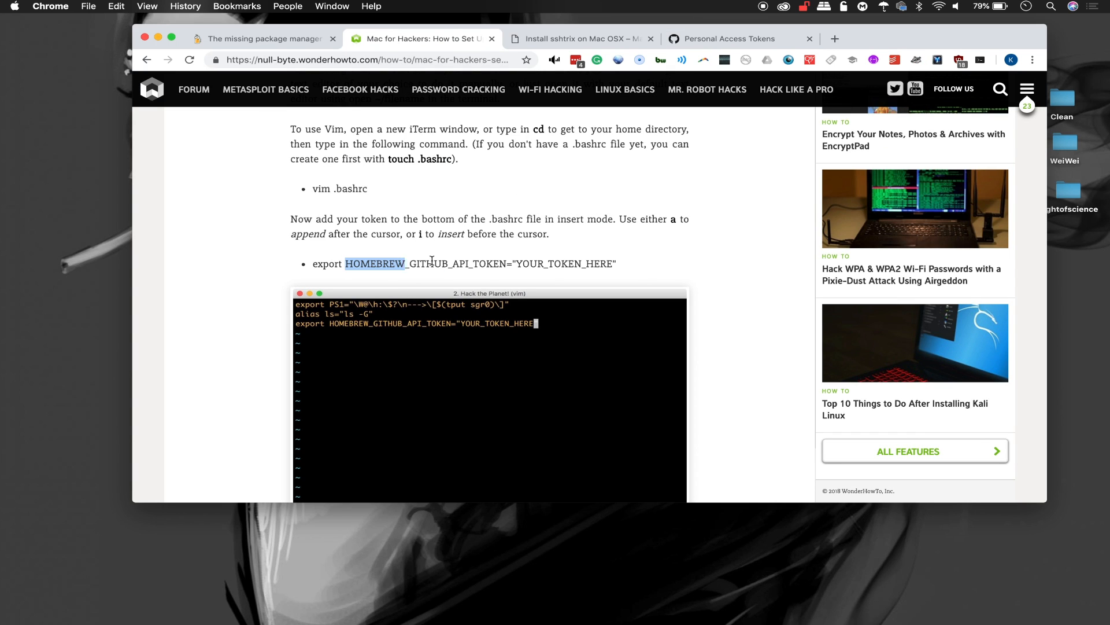
left_click_drag(403, 263, 616, 264)
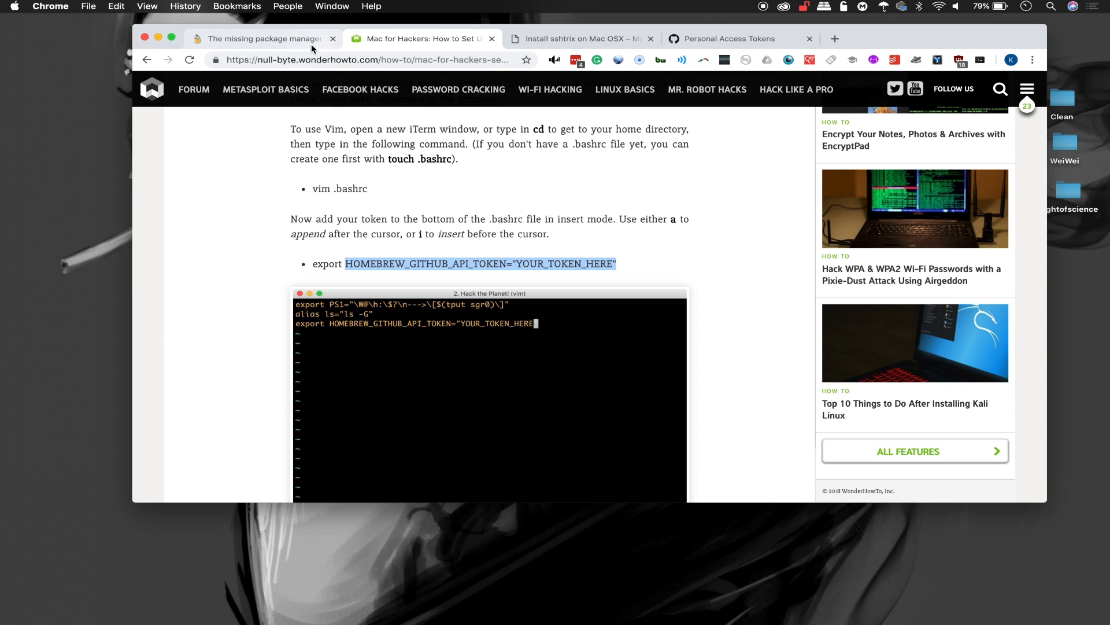
mouse_move(396, 148)
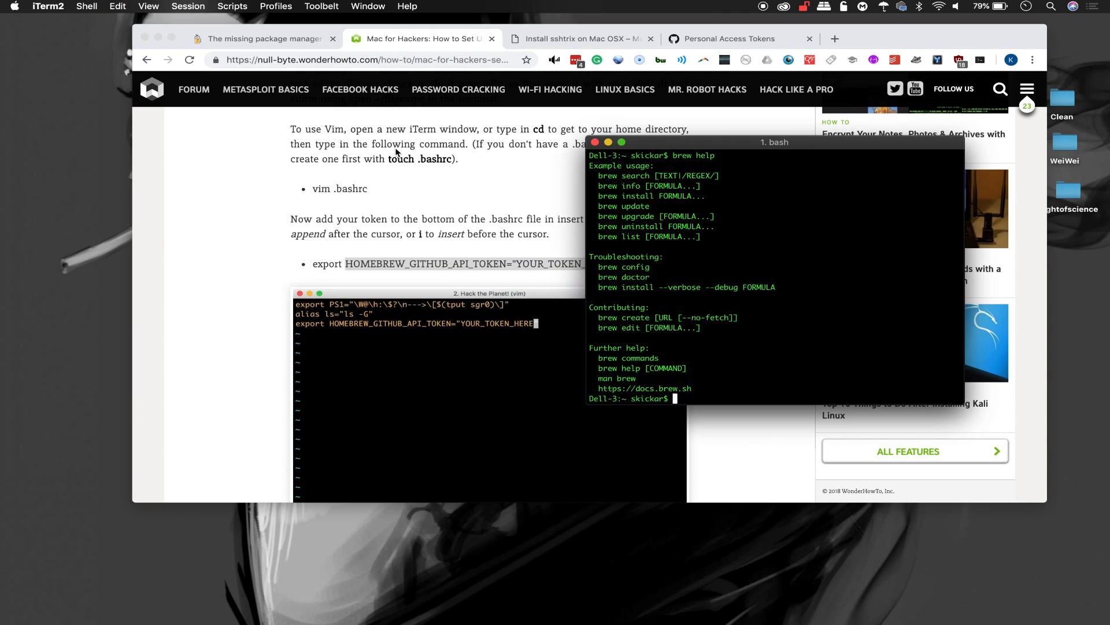
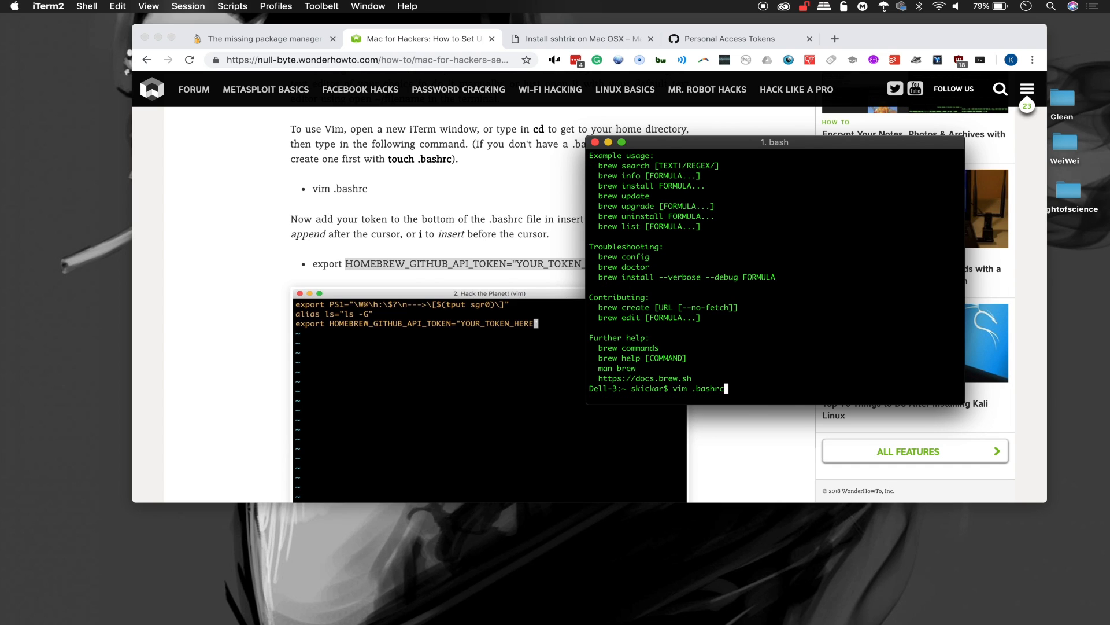
Add HOMEBREW_GITHUB_API_TOKEN set to the generated token in vim and save the file.
key("enter")
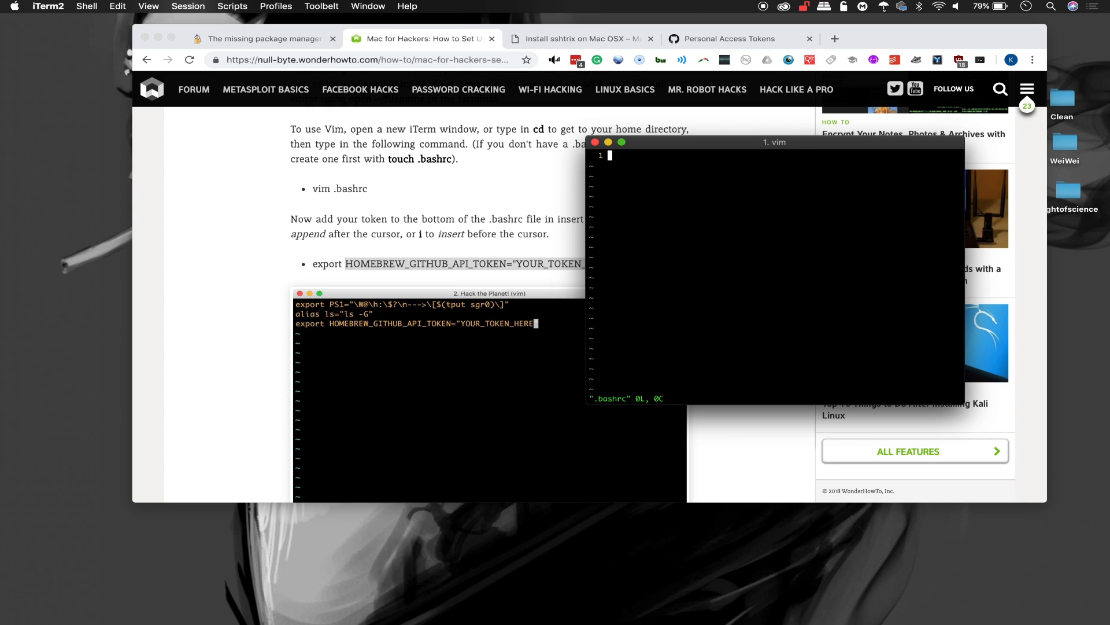
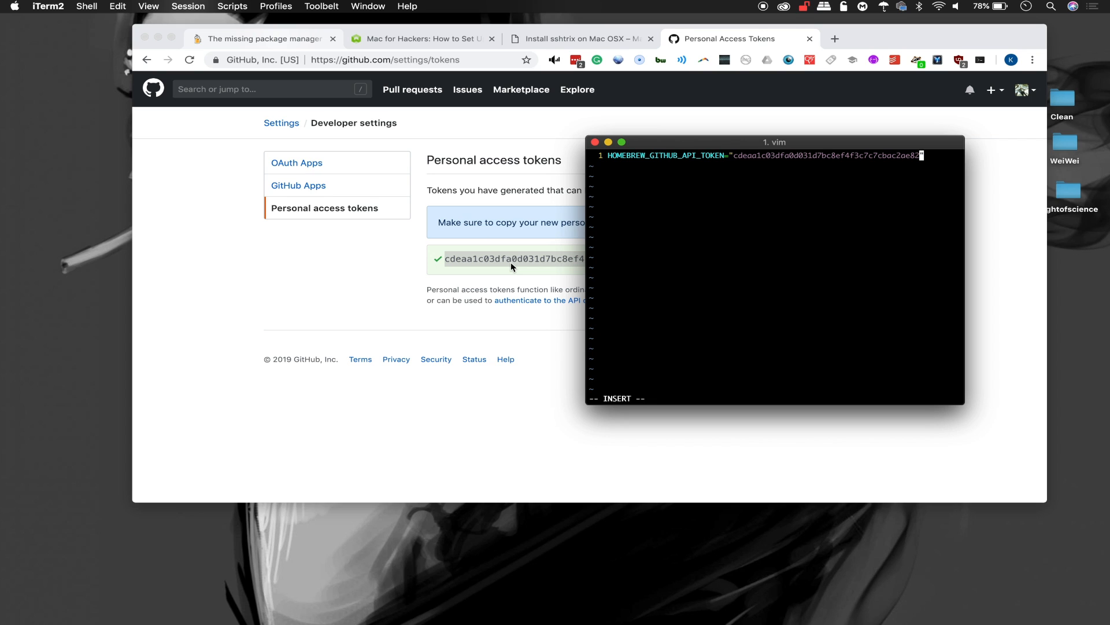
key("Escape")
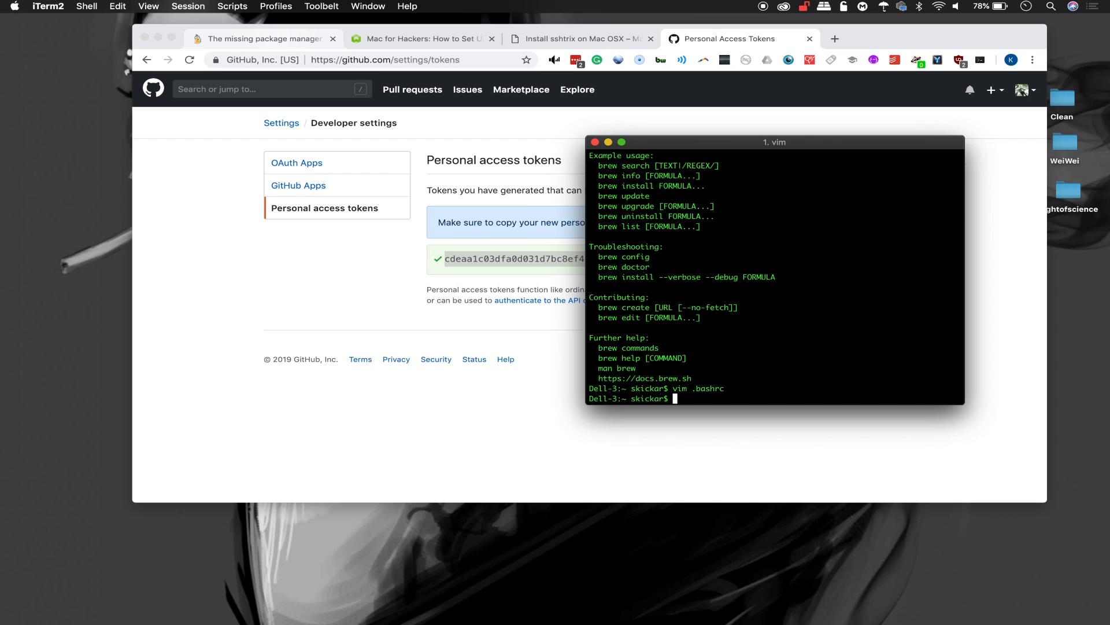
Add the HOMEBREW_GITHUB_API_TOKEN line with the token to .bash_profile in vim and save.
type("vim .bashrc")
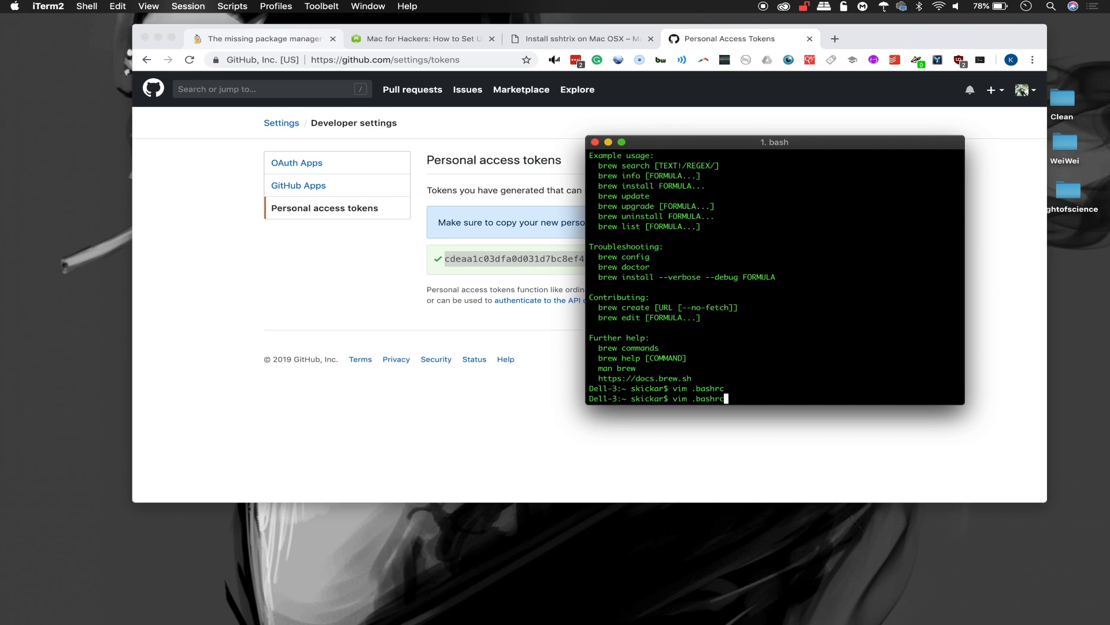
type("vim .bash_profile")
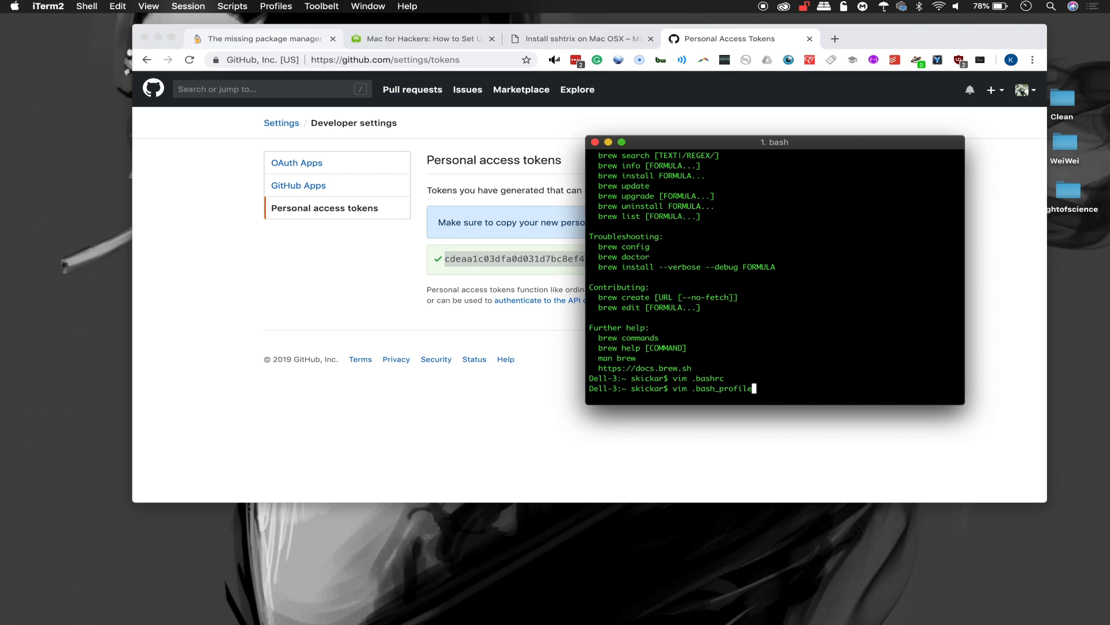
key("enter")
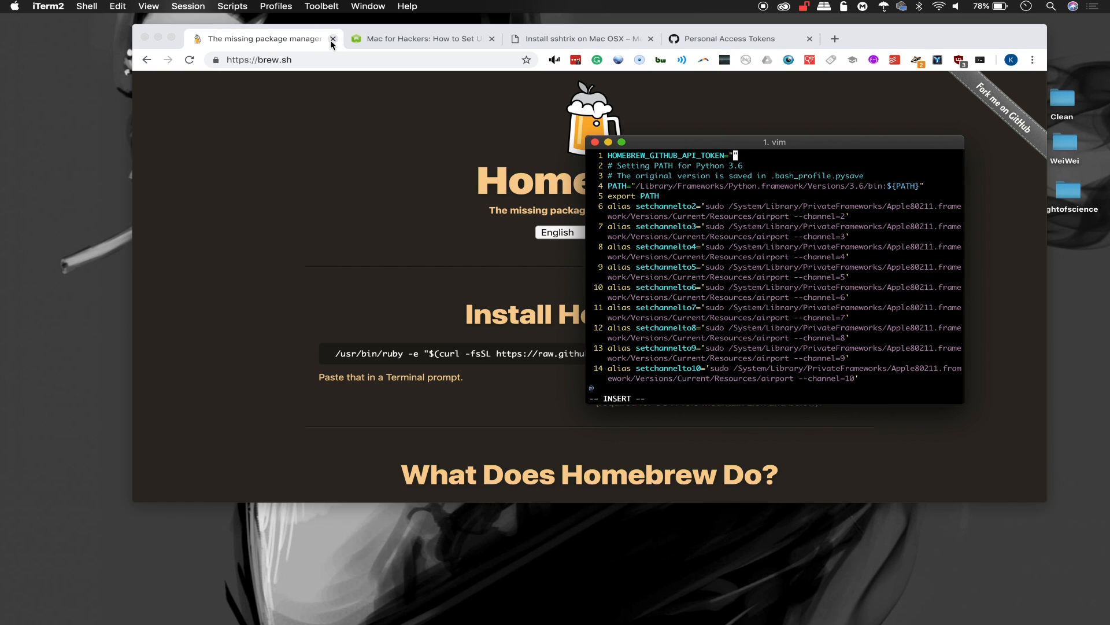
mouse_move(728, 349)
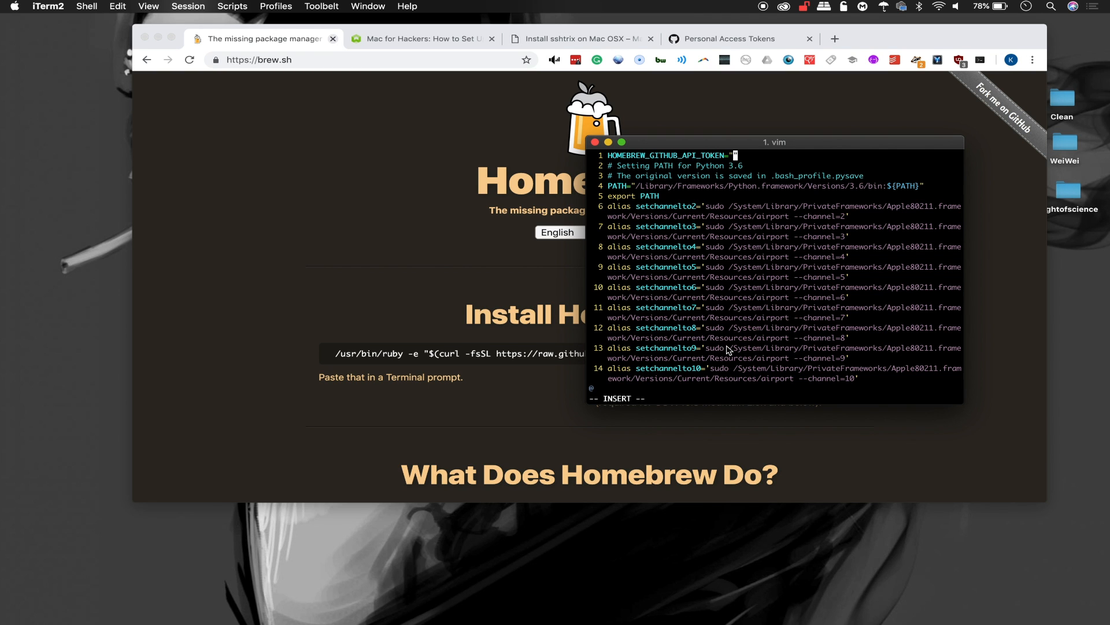
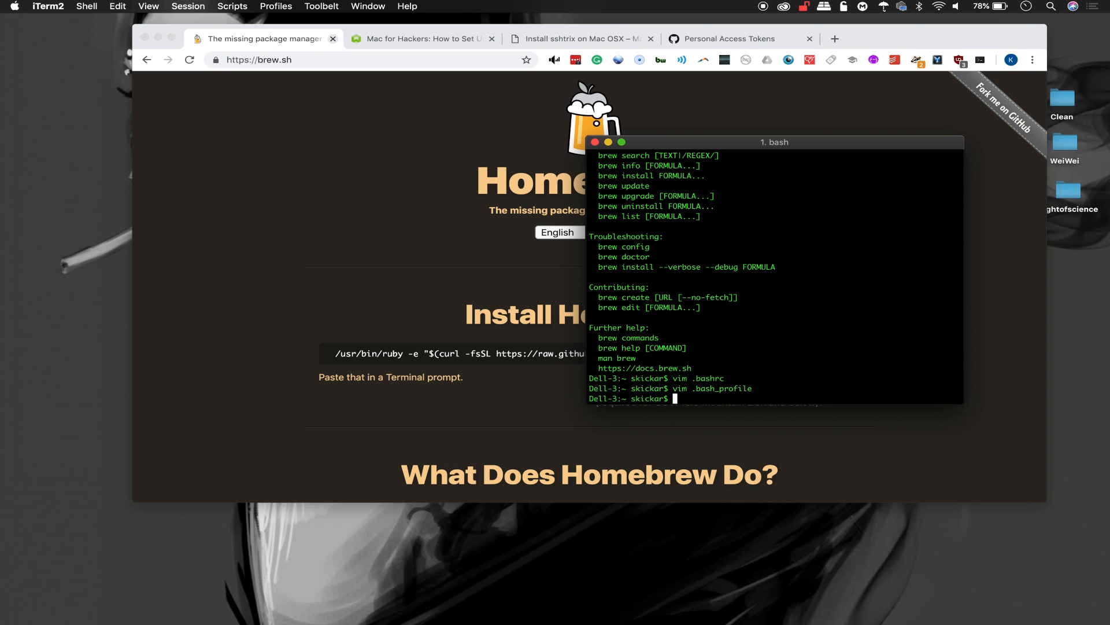
Copy the 'brew install sshtrix' command from the macappstore.org sshtrix page.
left_click(580, 39)
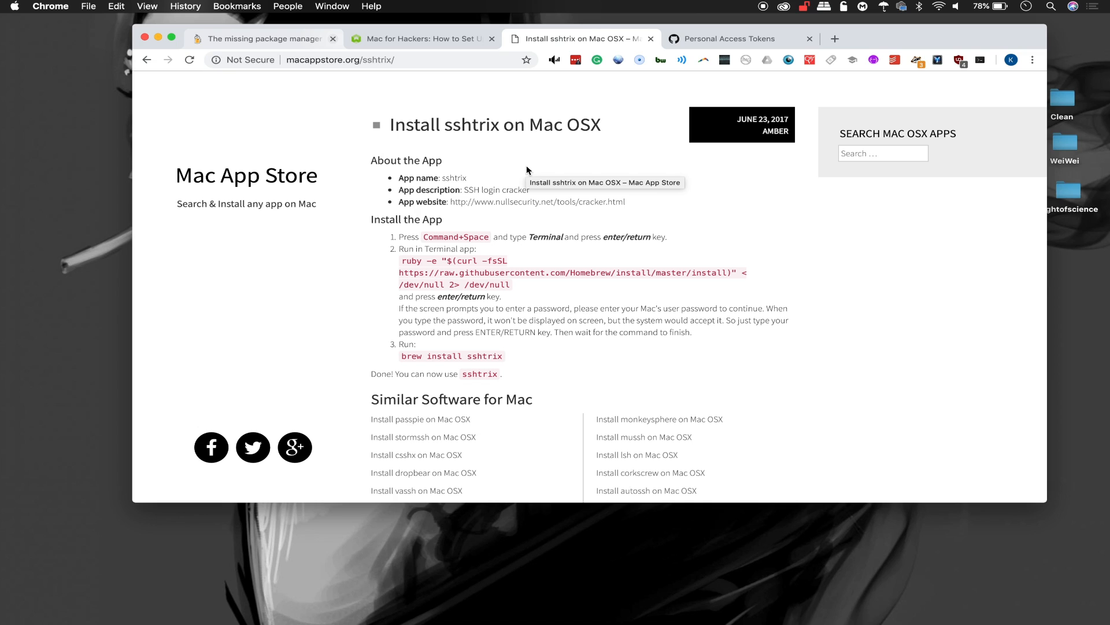
mouse_move(515, 182)
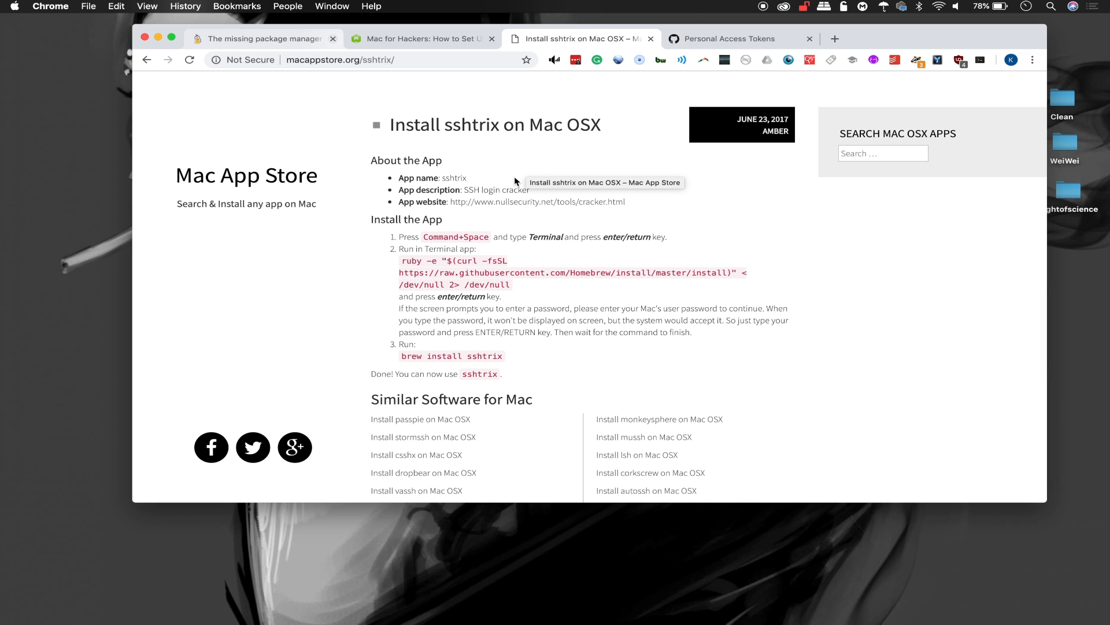
mouse_move(317, 70)
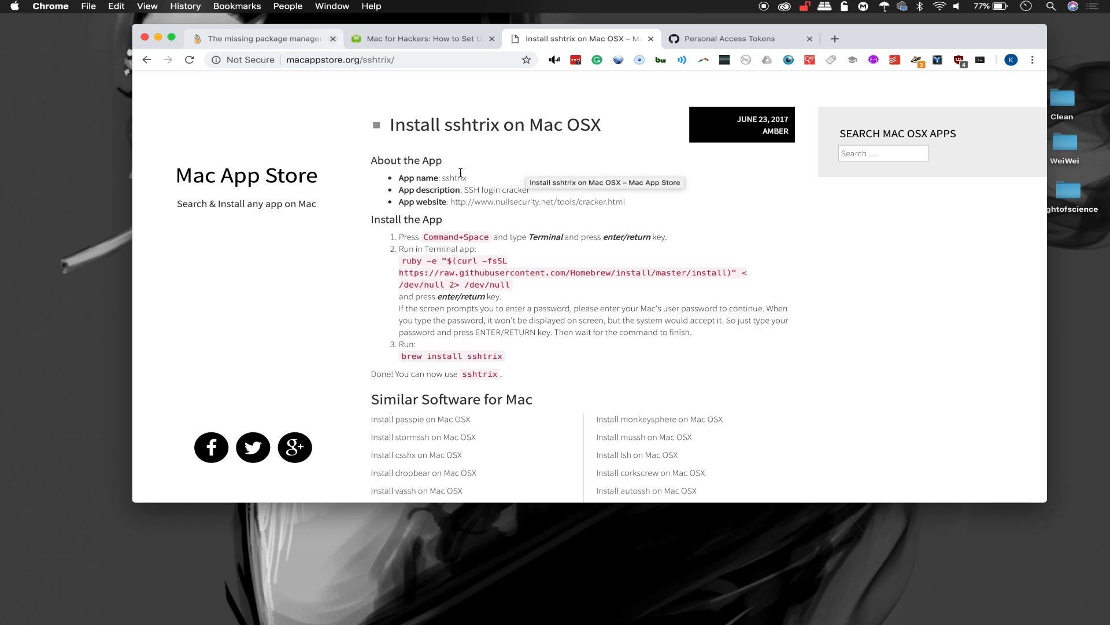
mouse_move(558, 235)
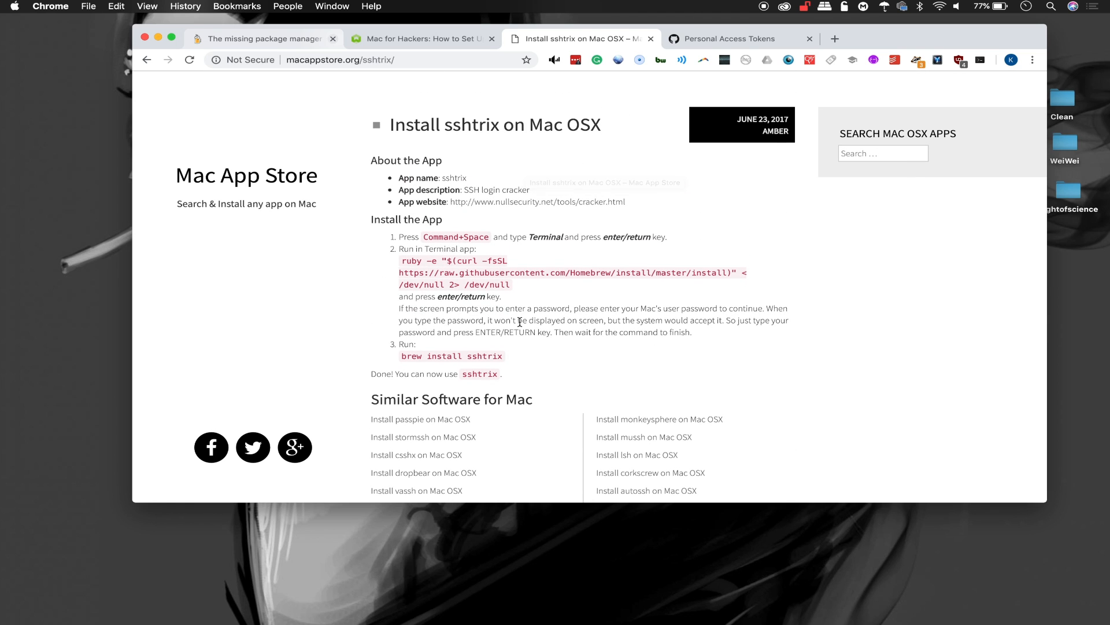
double_click(451, 355)
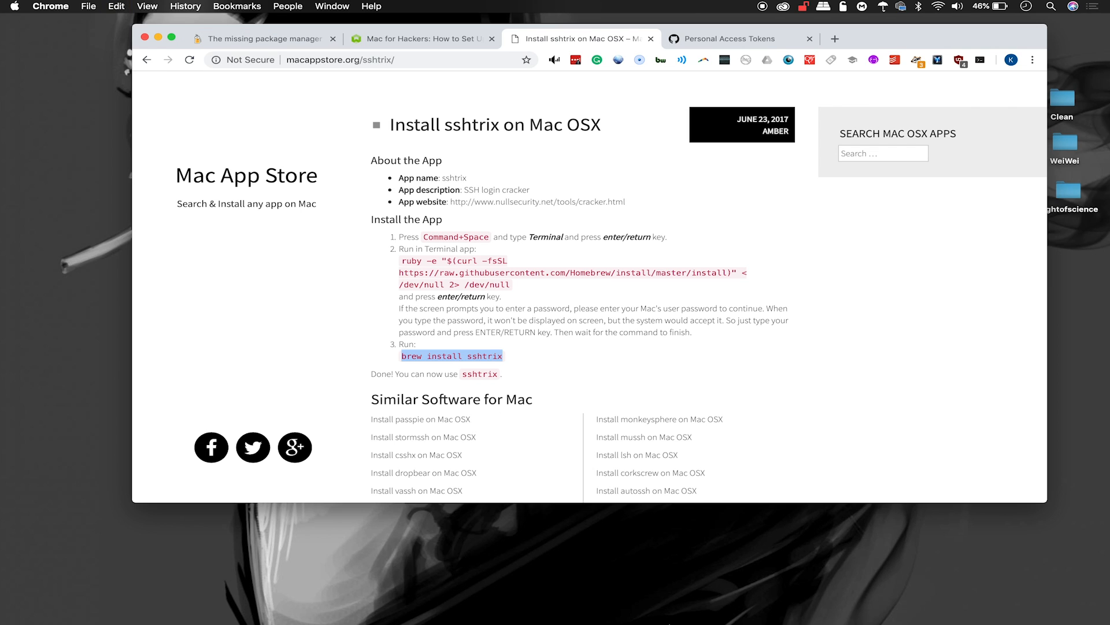
right_click(778, 607)
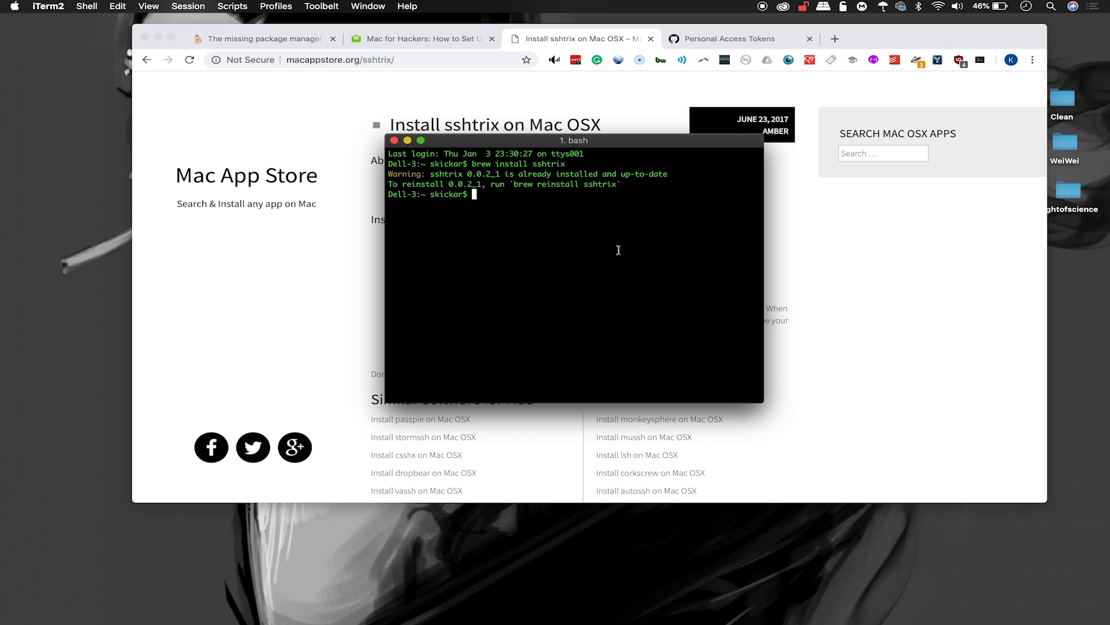
Run brew install sshtrix, then brew reinstall sshtrix to reinstall version 0.0.2_1.
type("brew install sshtrix")
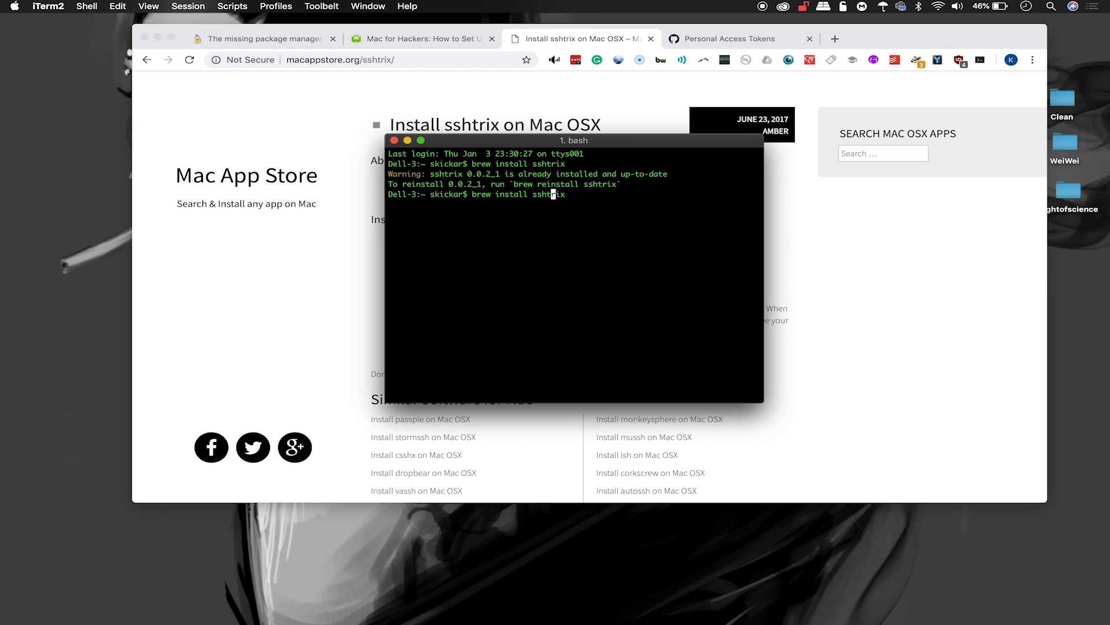
type("reinstall")
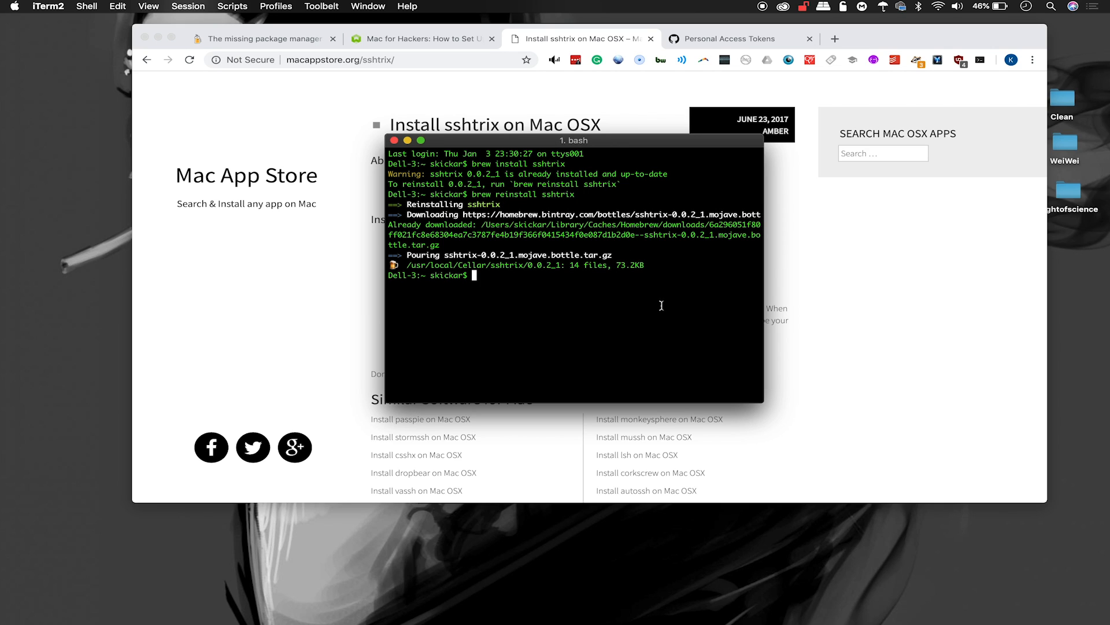
mouse_move(630, 330)
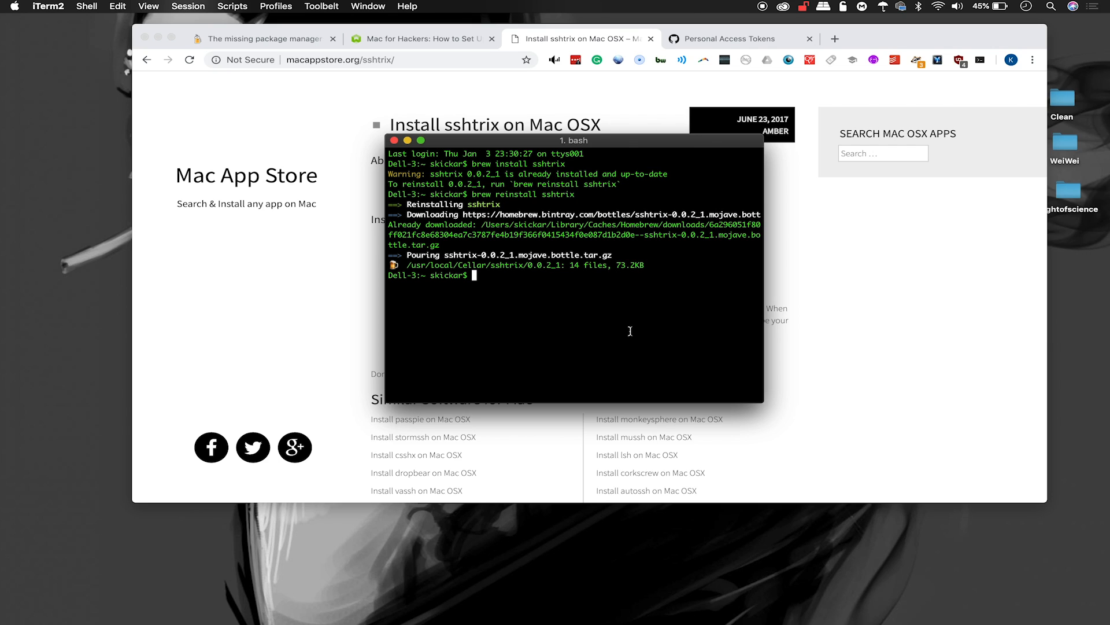
mouse_move(427, 150)
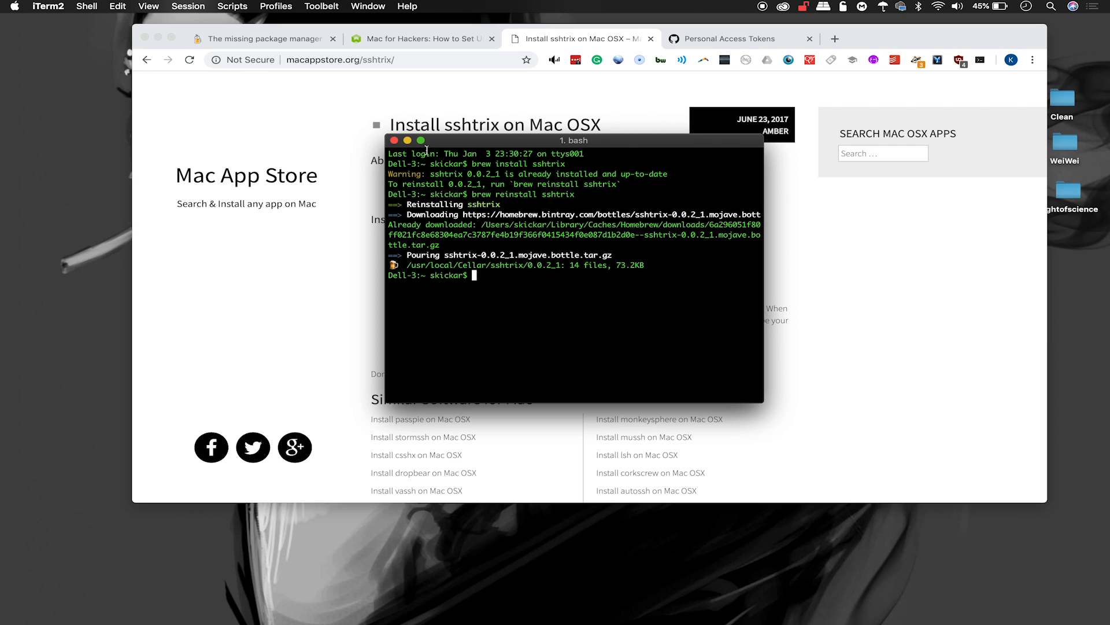
mouse_move(421, 147)
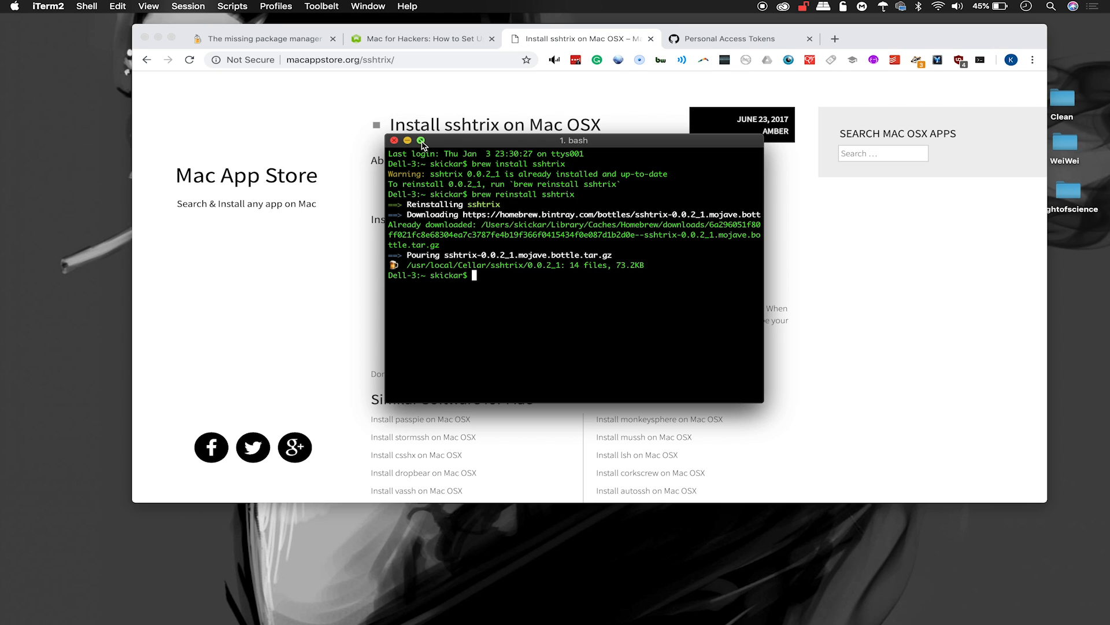
Maximize the terminal and run sshtrix bare, then sshtrix -H for its usage help.
left_click(421, 140)
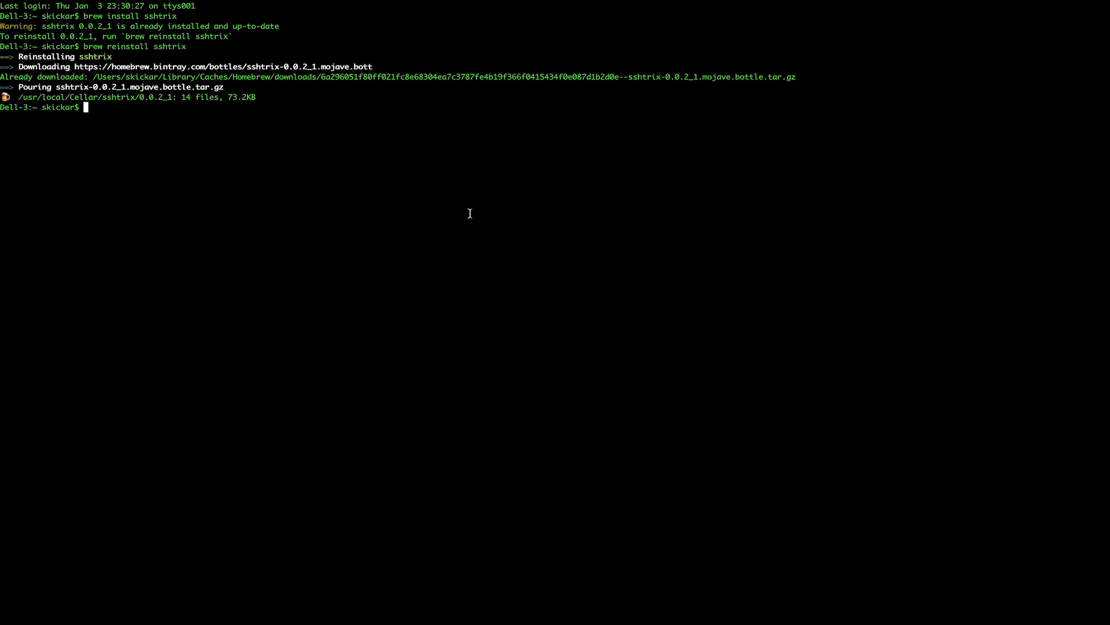
type("sshtrix")
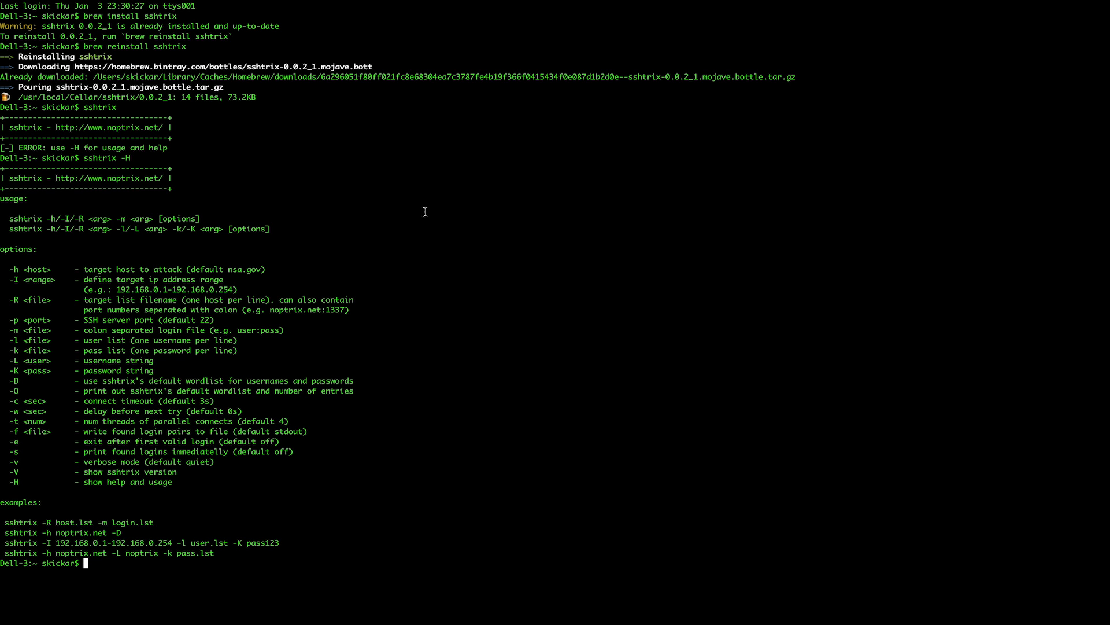
mouse_move(813, 258)
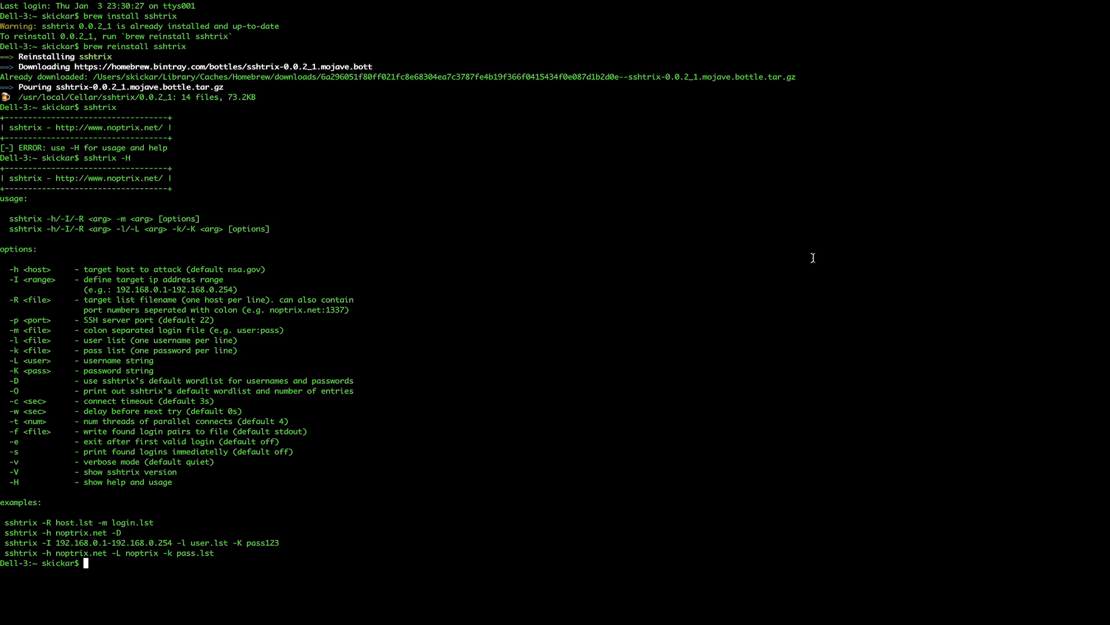
mouse_move(472, 317)
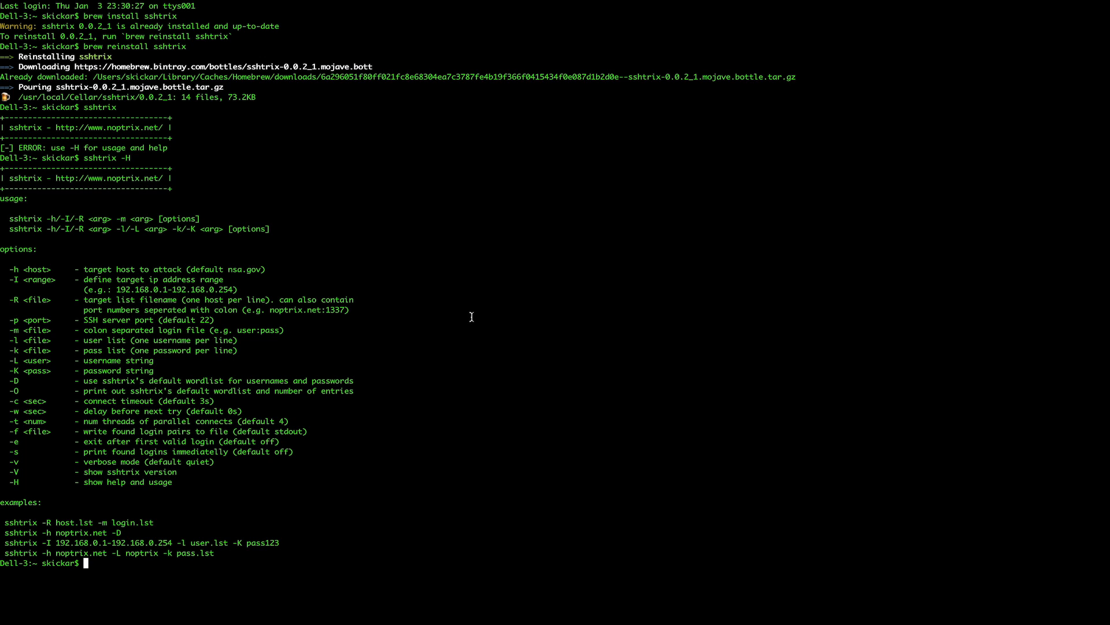
mouse_move(340, 319)
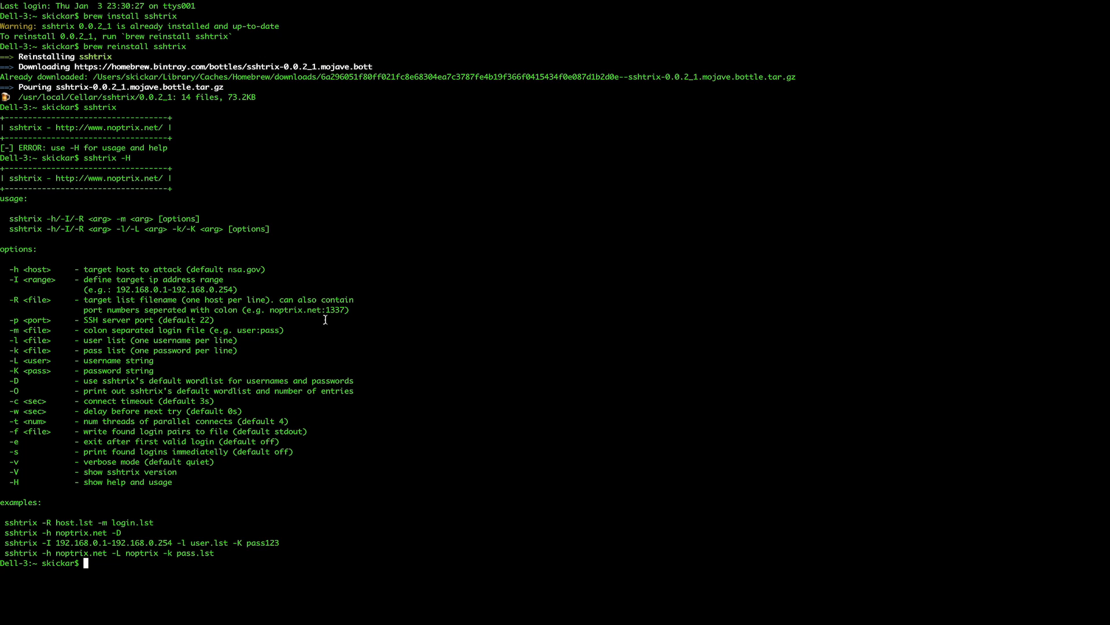
double_click(118, 381)
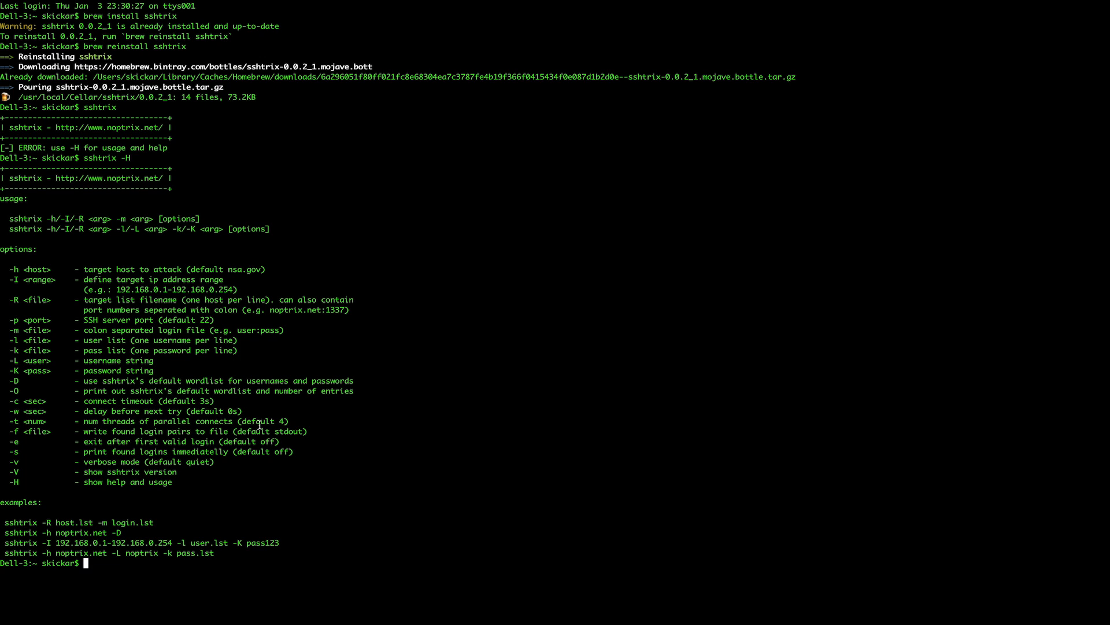
mouse_move(293, 499)
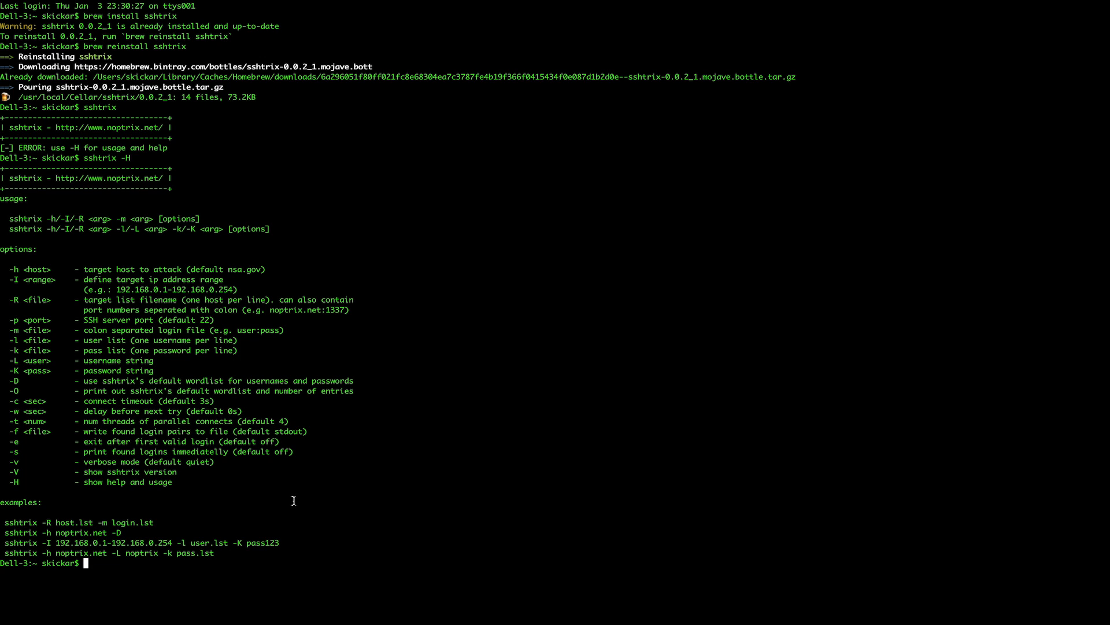
mouse_move(154, 559)
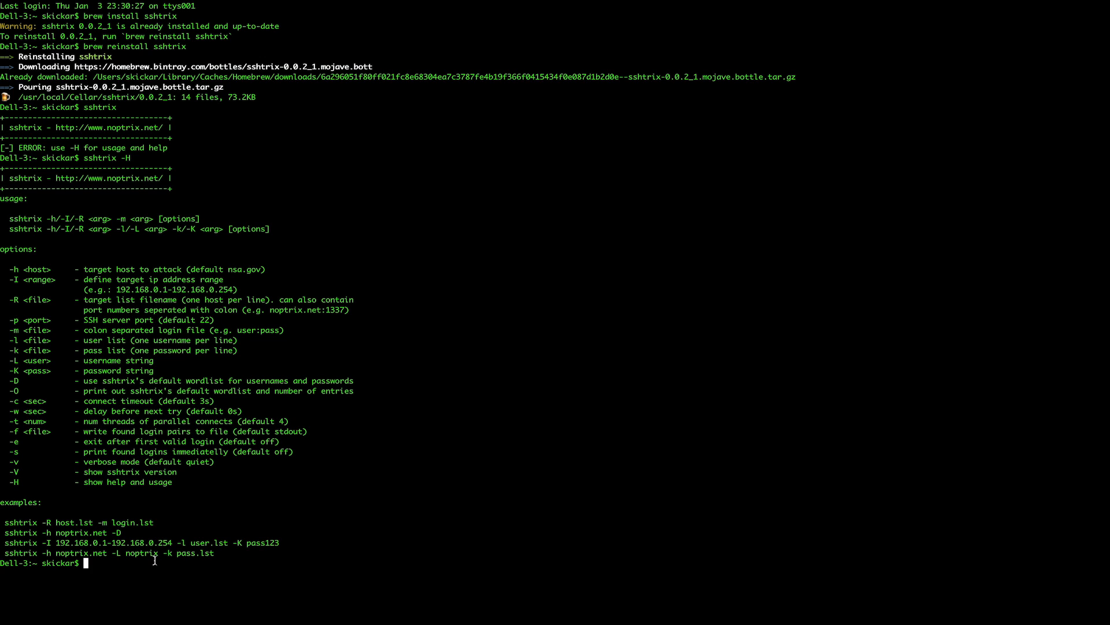
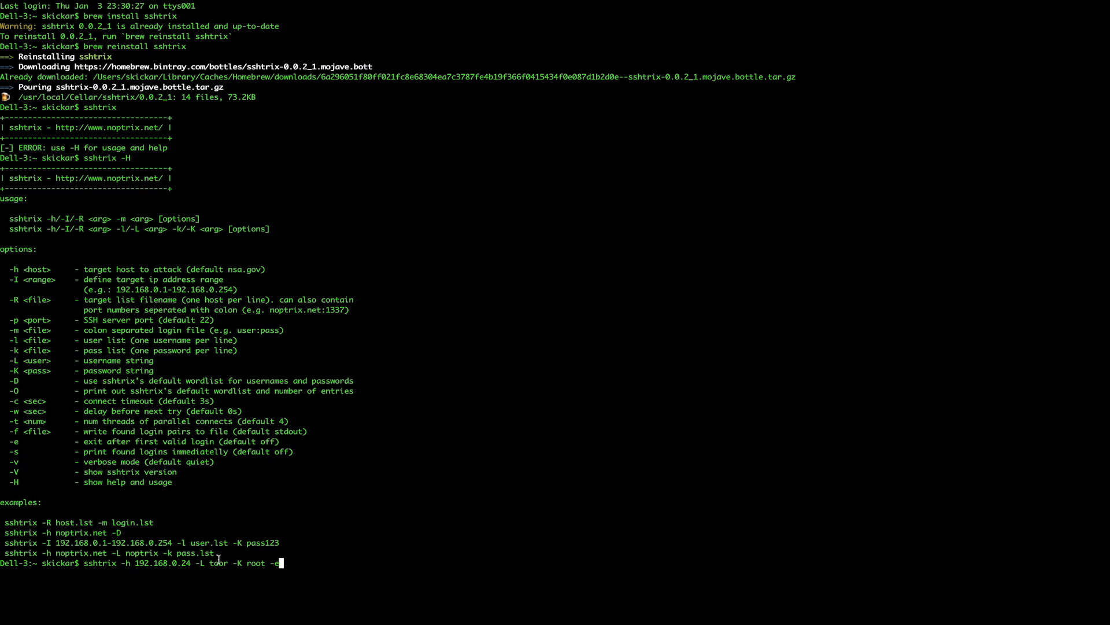
mouse_move(228, 583)
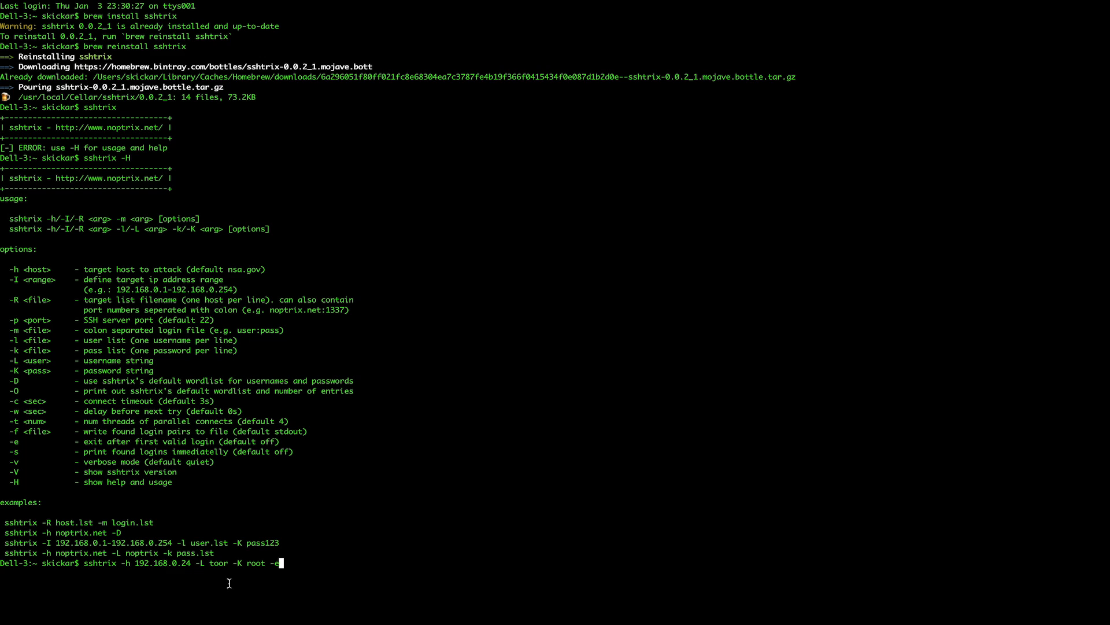
mouse_move(200, 579)
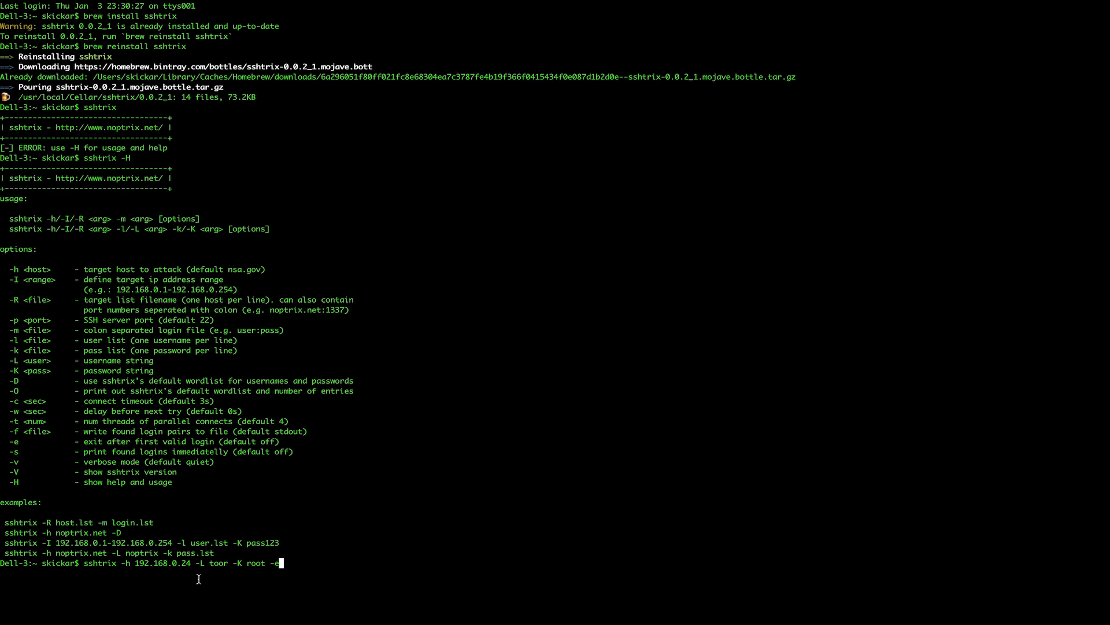
mouse_move(128, 490)
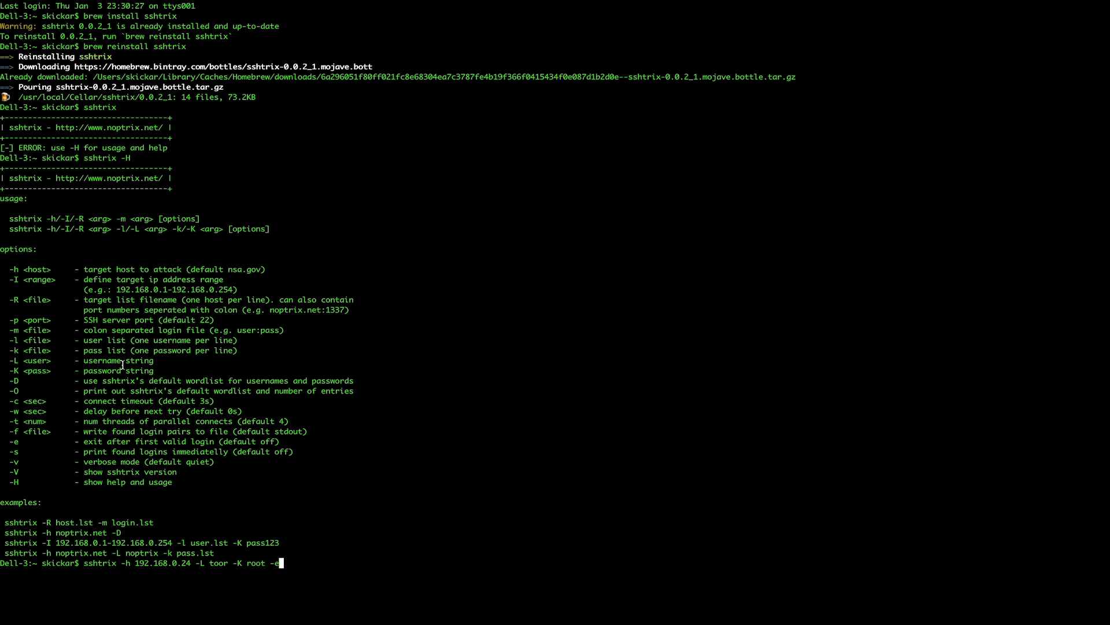
mouse_move(189, 390)
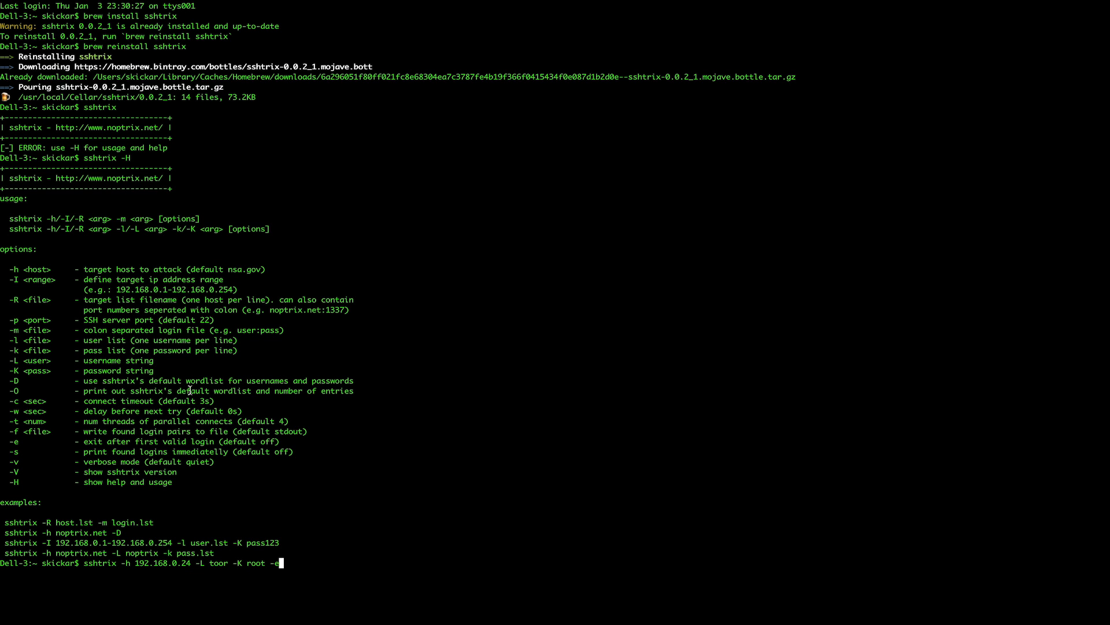